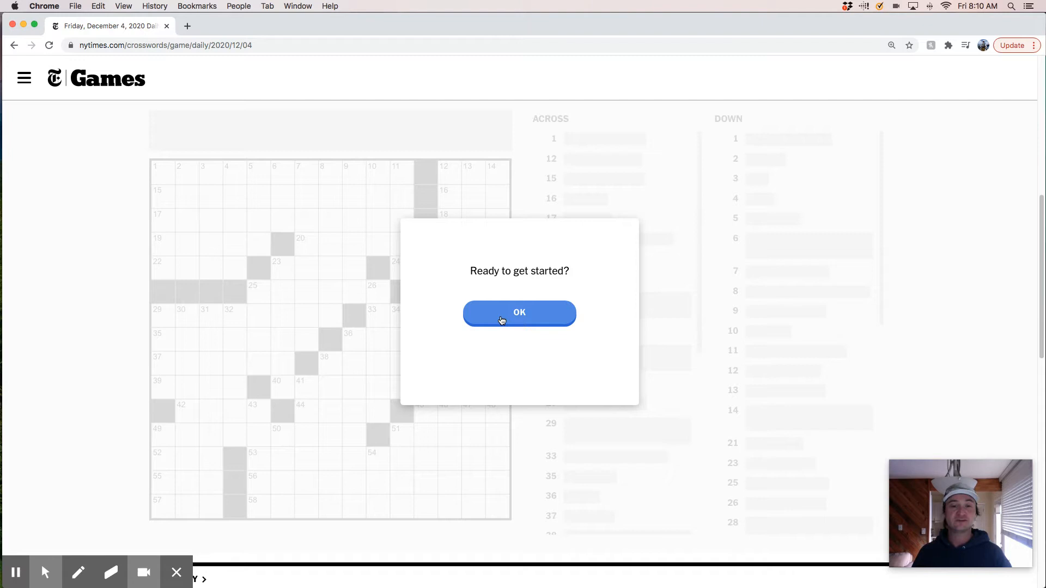
Confirm the 'Ready to get started?' prompt to reveal the December 4, 2020 grid and clues
{"action": "left_click", "coordinate": [518, 312]}
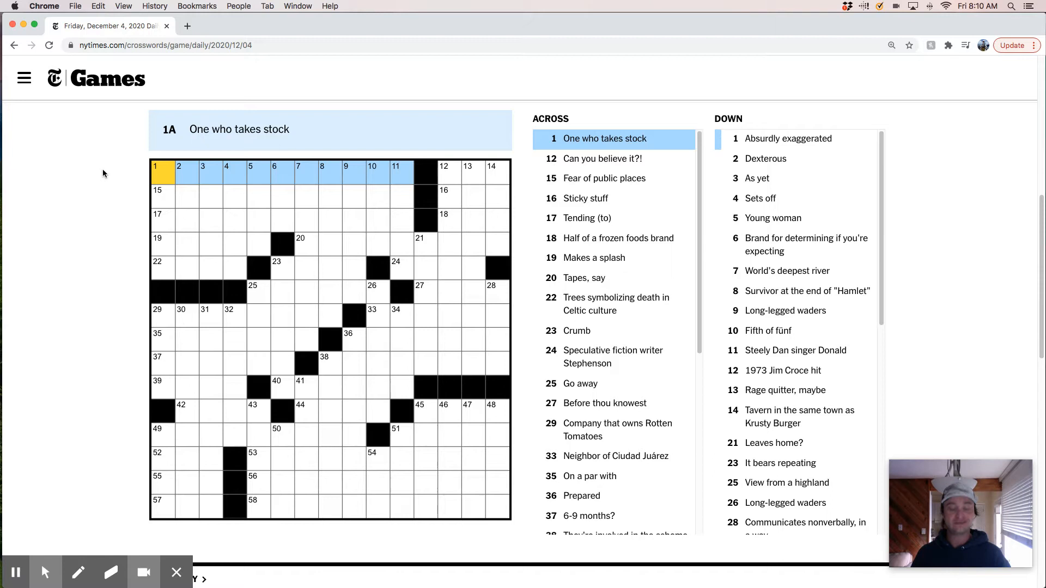
Enter AGORAPHOBIA at 15 Across, then GOO, ORE and MOES in the top-right corner
{"action": "left_click", "coordinate": [394, 172]}
{"action": "type", "text": "AGORAPHOBIA"}
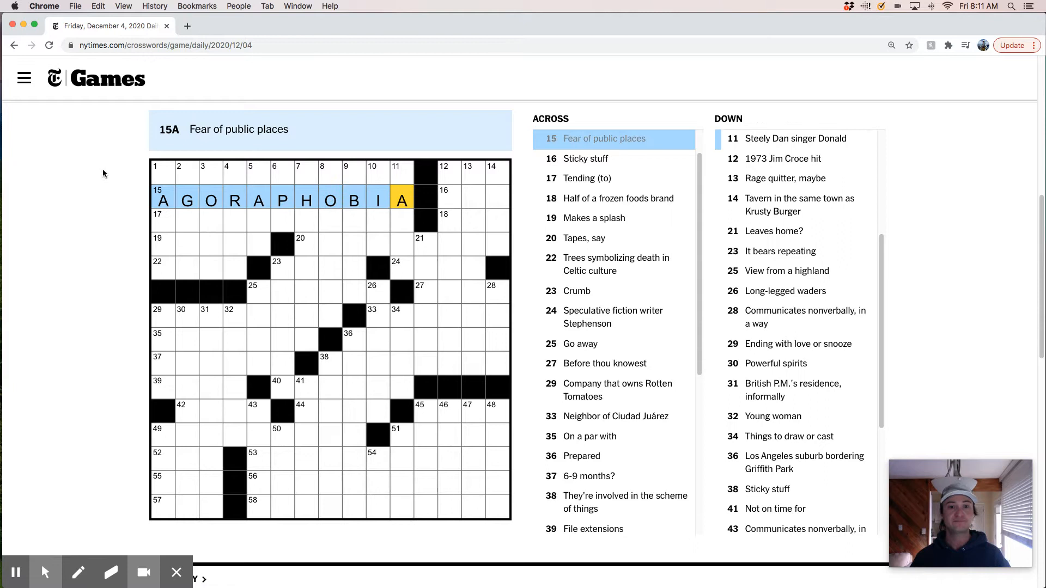
{"action": "left_click", "coordinate": [444, 196]}
{"action": "type", "text": "GOO"}
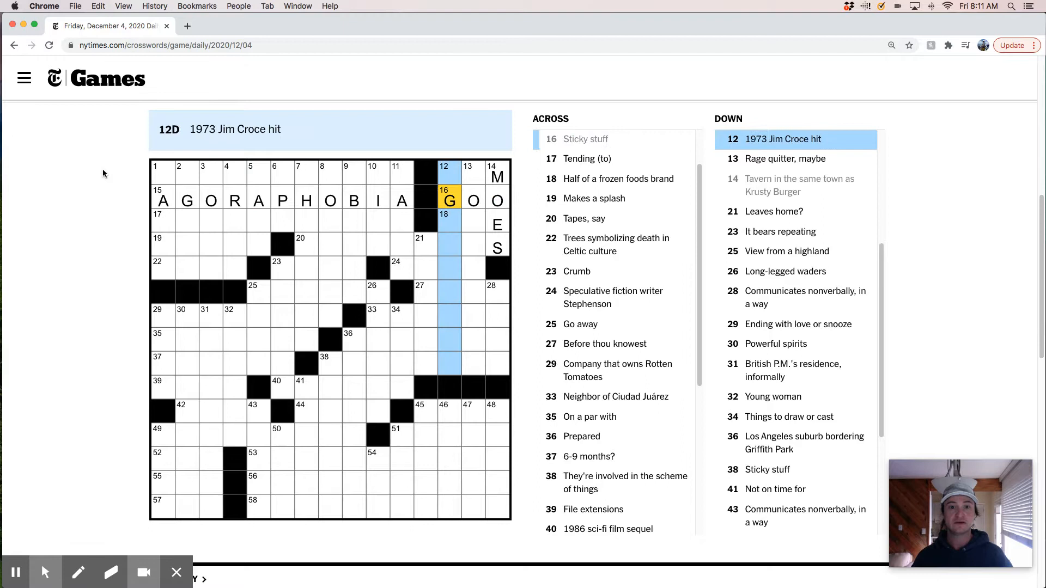
{"action": "left_click", "coordinate": [443, 173]}
{"action": "type", "text": "OR"}
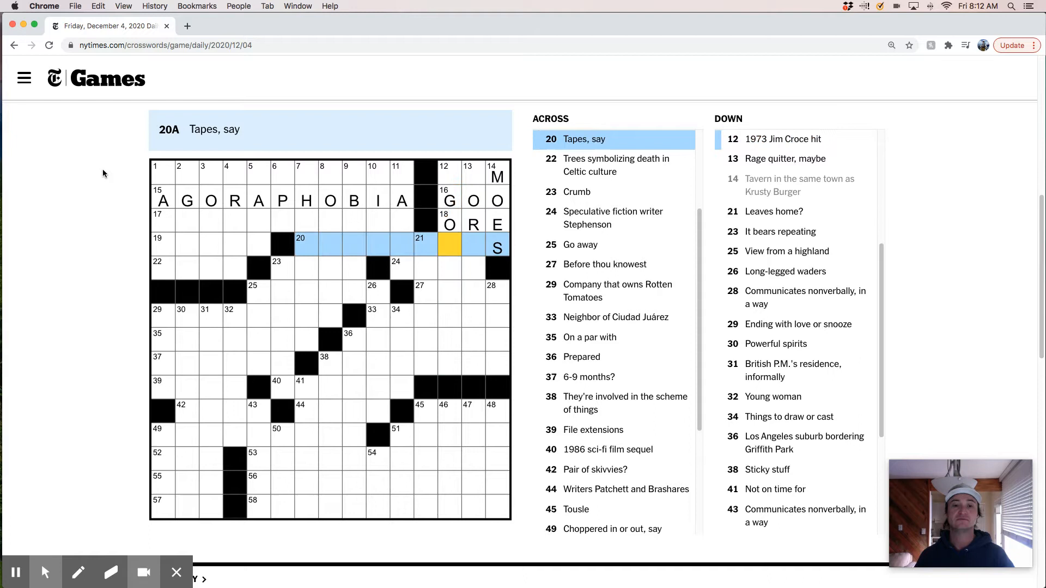
Enter YEWS at 22 Across and TONOW at 3 Down
{"action": "left_click", "coordinate": [163, 268]}
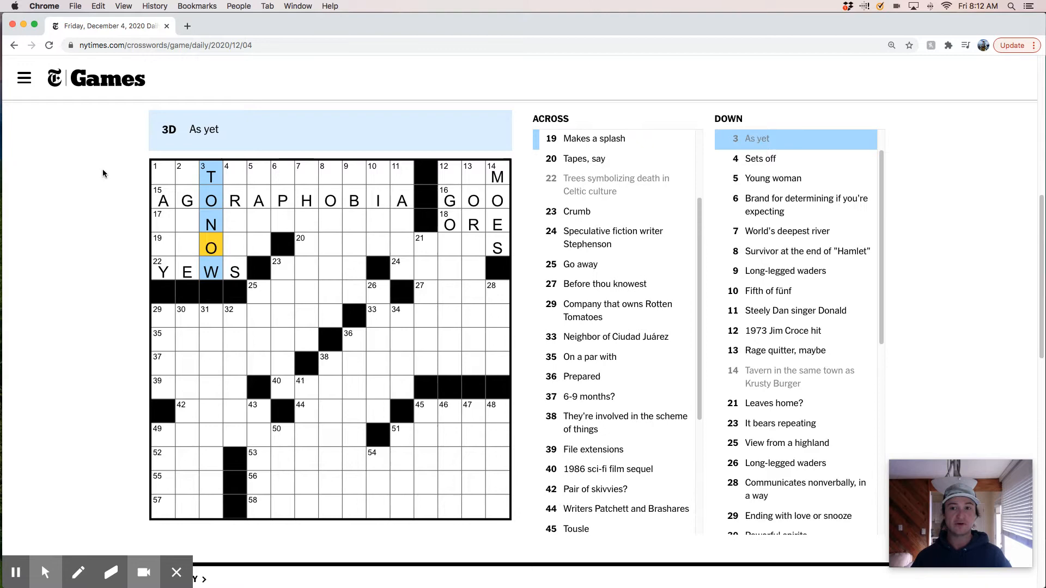
{"action": "left_click", "coordinate": [277, 270]}
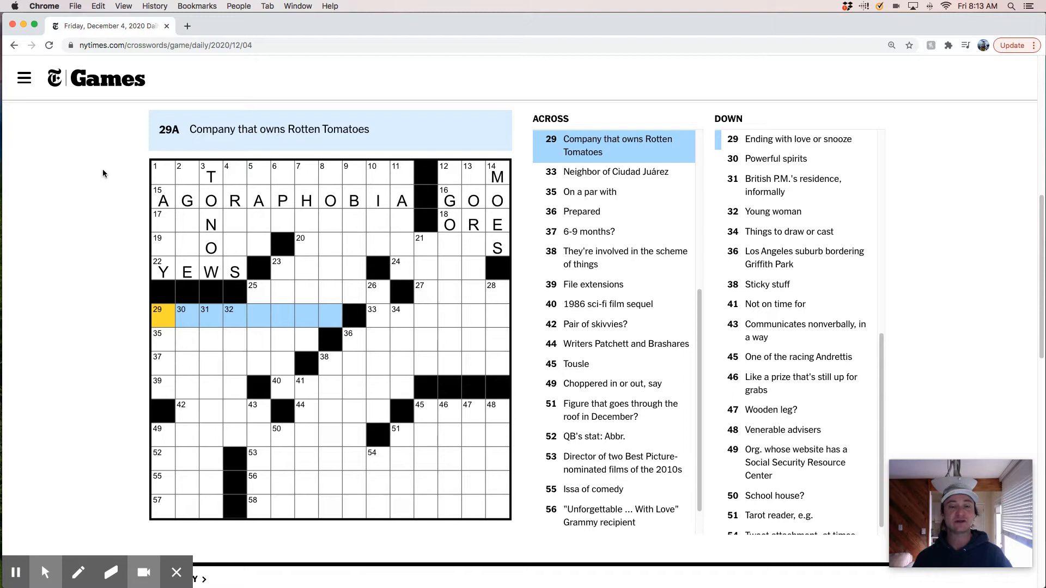
Enter LEVELTO as the answer to 35 Across
{"action": "left_click", "coordinate": [378, 316]}
{"action": "type", "text": "LEVELTO"}
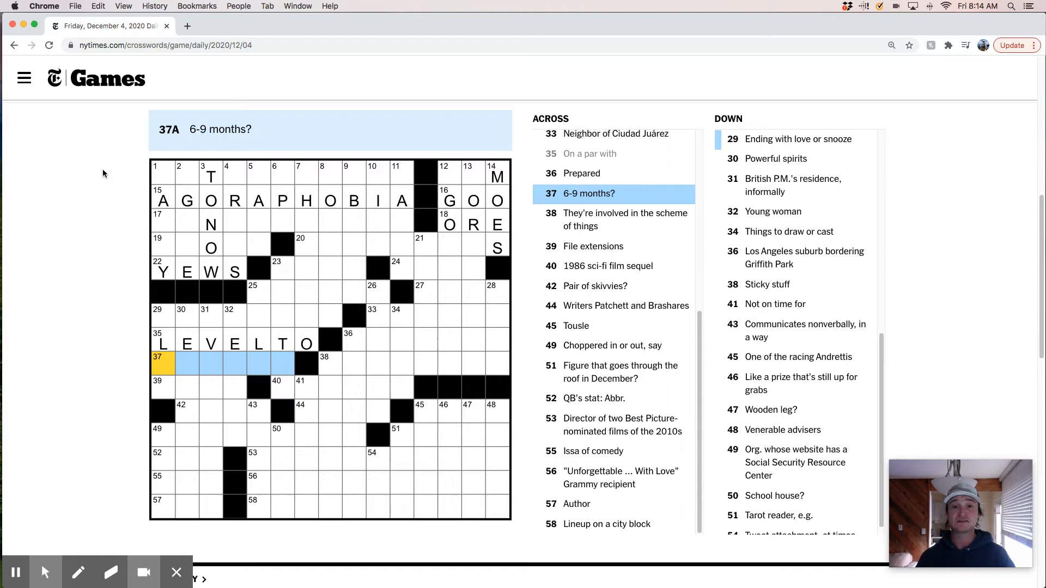
Enter ABETTORS at 38 Across, then PDFS, ALIENS, VEES, ANNS and MUSS in the middle rows
{"action": "left_click", "coordinate": [325, 363]}
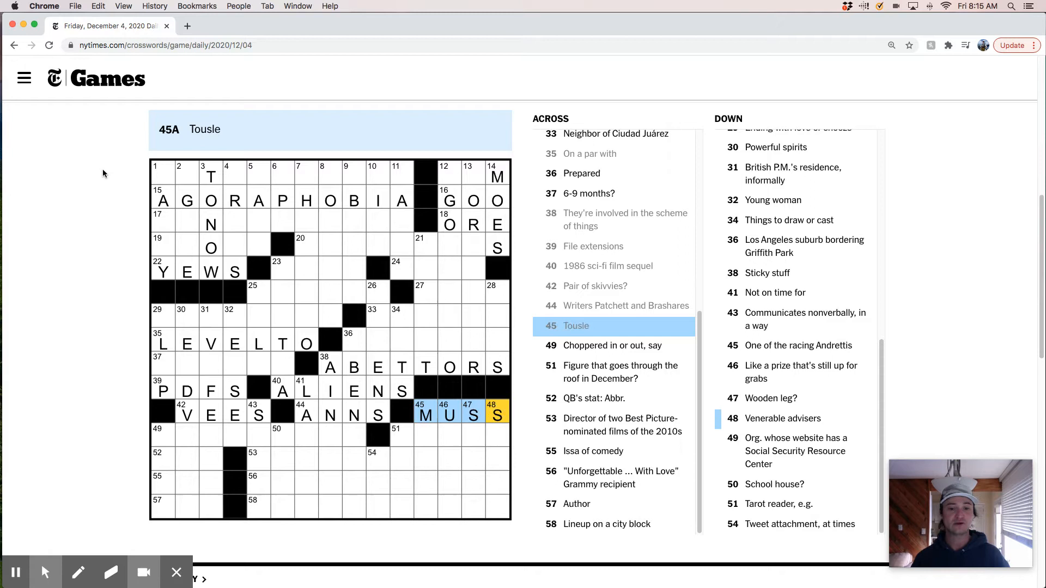
Enter RAE and NAT ... COLE in the bottom-left rows, plus PEN at 57 Across
{"action": "left_click", "coordinate": [186, 434]}
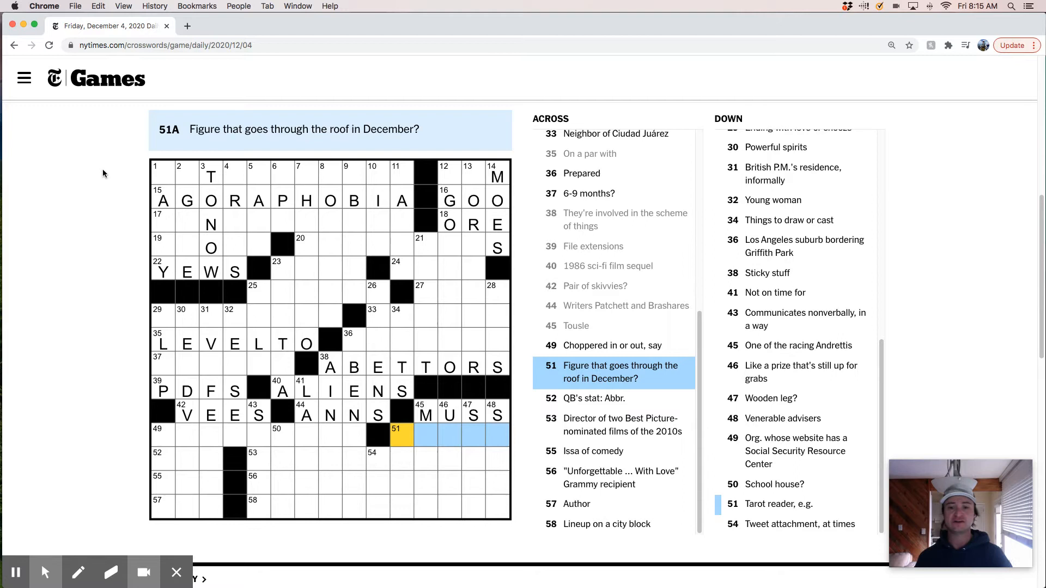
{"action": "left_click", "coordinate": [162, 459]}
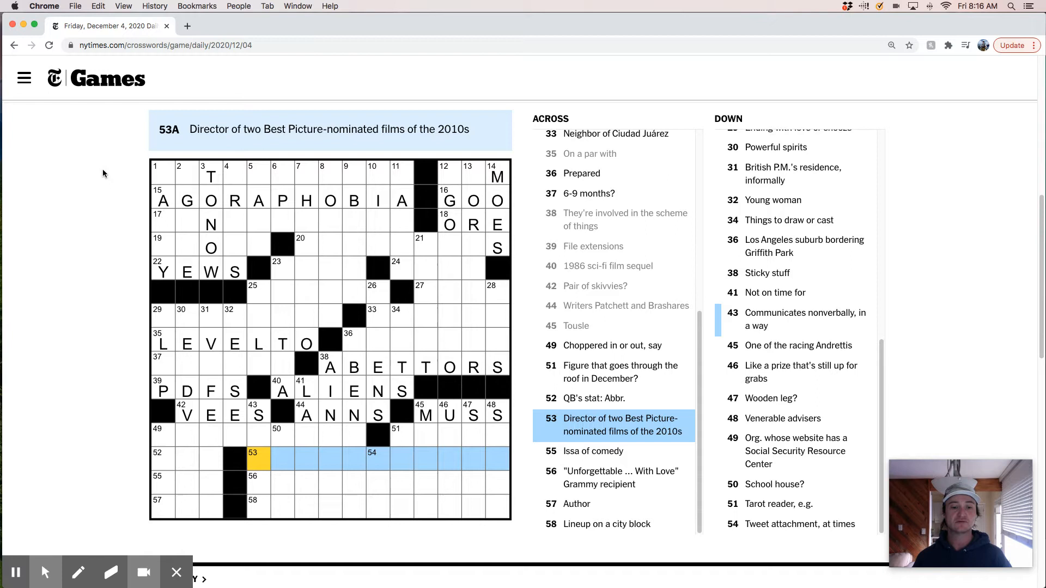
{"action": "left_click", "coordinate": [257, 477]}
{"action": "type", "text": "NAT    COLE"}
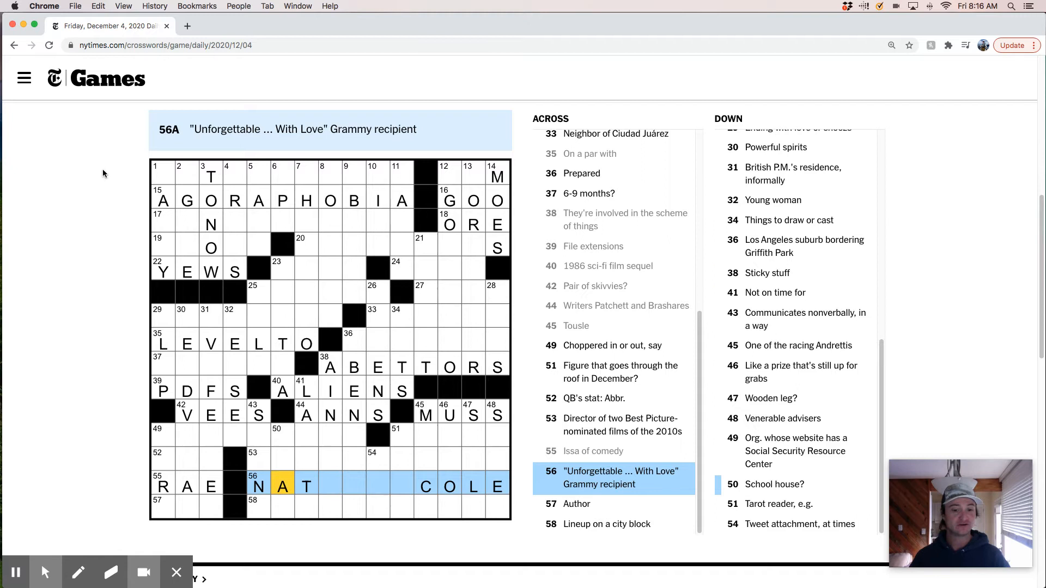
{"action": "left_click", "coordinate": [162, 507]}
{"action": "type", "text": "PEN"}
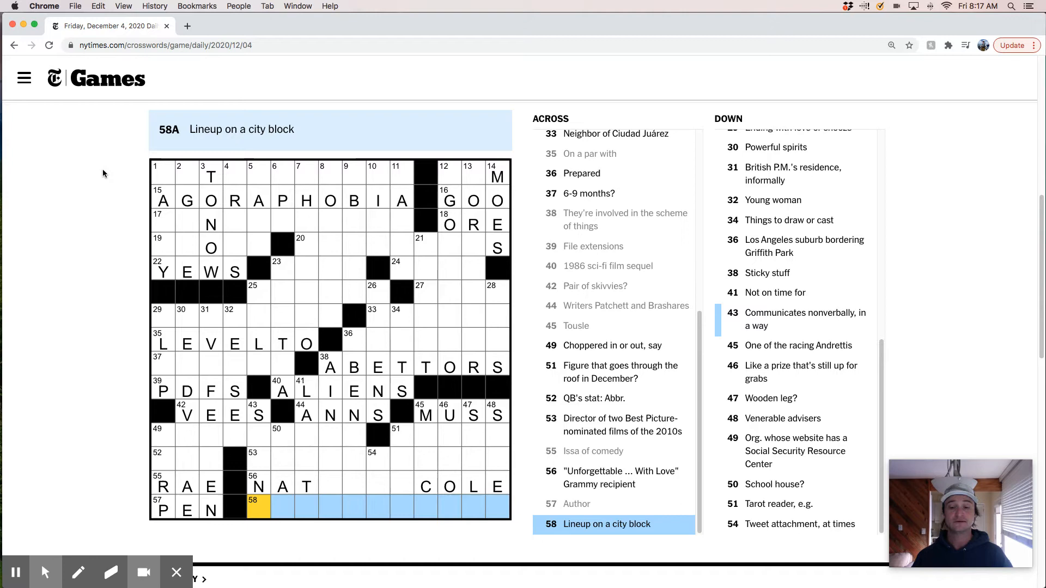
Extend 1 Across past CATTLE and fill AGILE, LASS and HORATIO down below it
{"action": "left_click", "coordinate": [162, 178]}
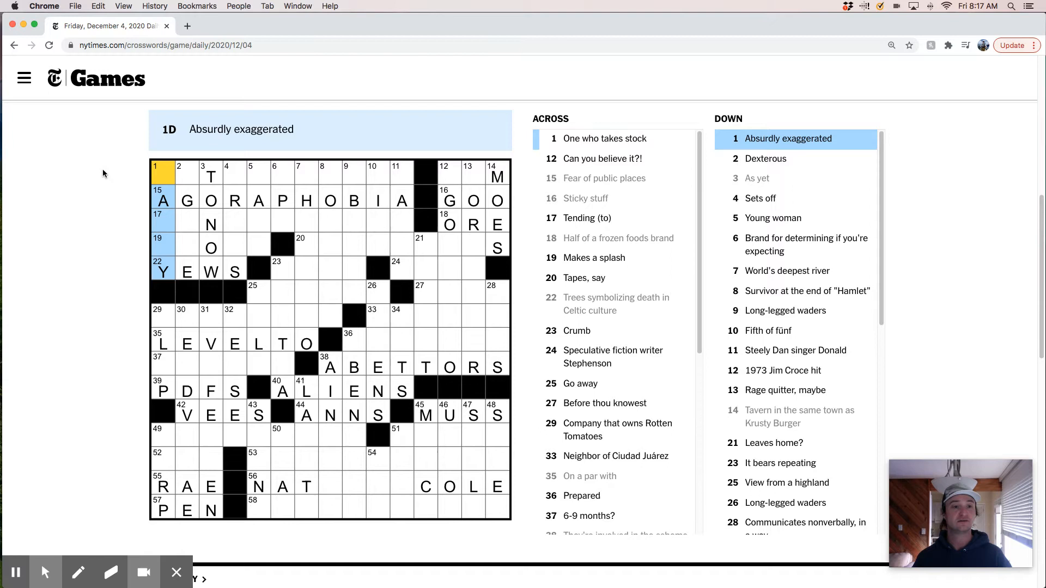
{"action": "left_click", "coordinate": [234, 174]}
{"action": "type", "text": "LASS"}
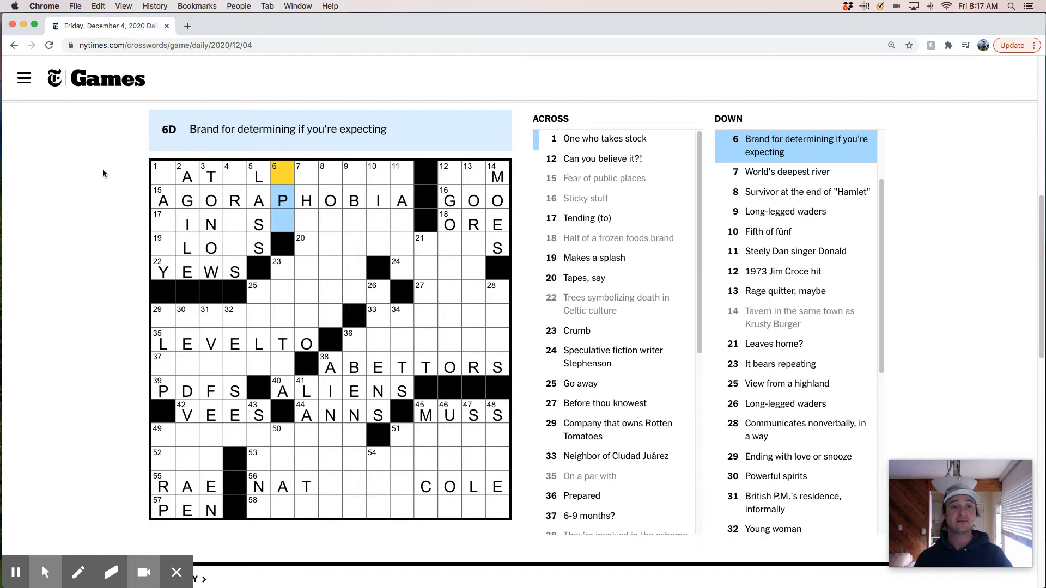
{"action": "left_click", "coordinate": [163, 175]}
{"action": "type", "text": "CATTLE"}
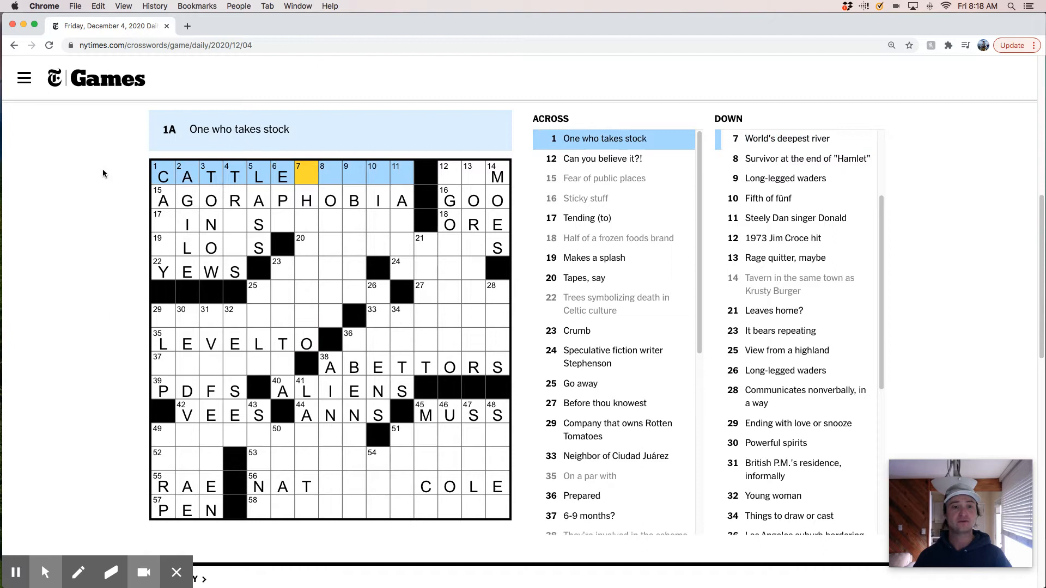
{"action": "left_click", "coordinate": [308, 317]}
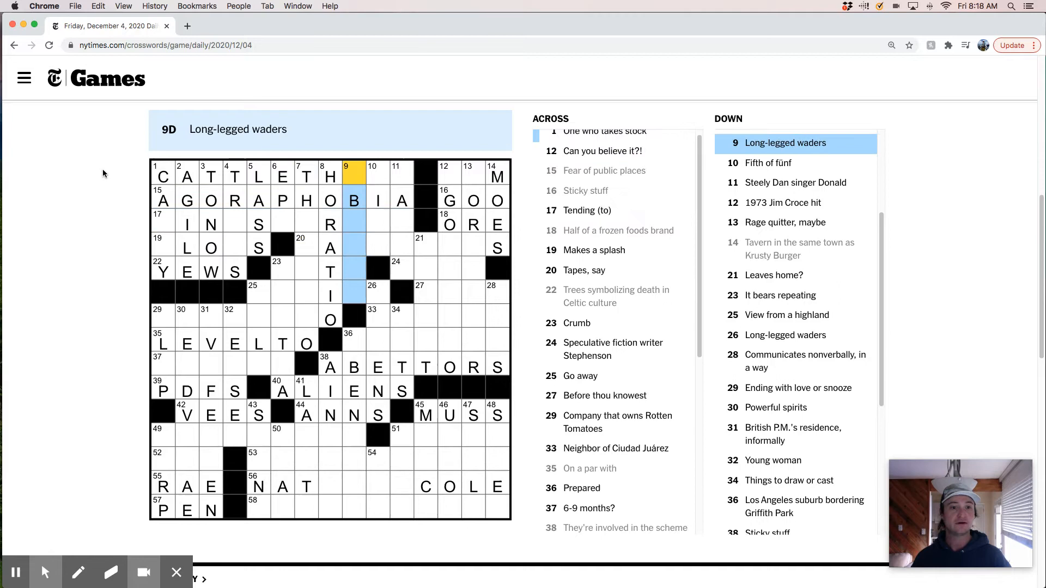
Complete 1 Across as CATTLETHIEF and fill ISM, RING, CASE and LOSE in the upper right
{"action": "left_click", "coordinate": [373, 175]}
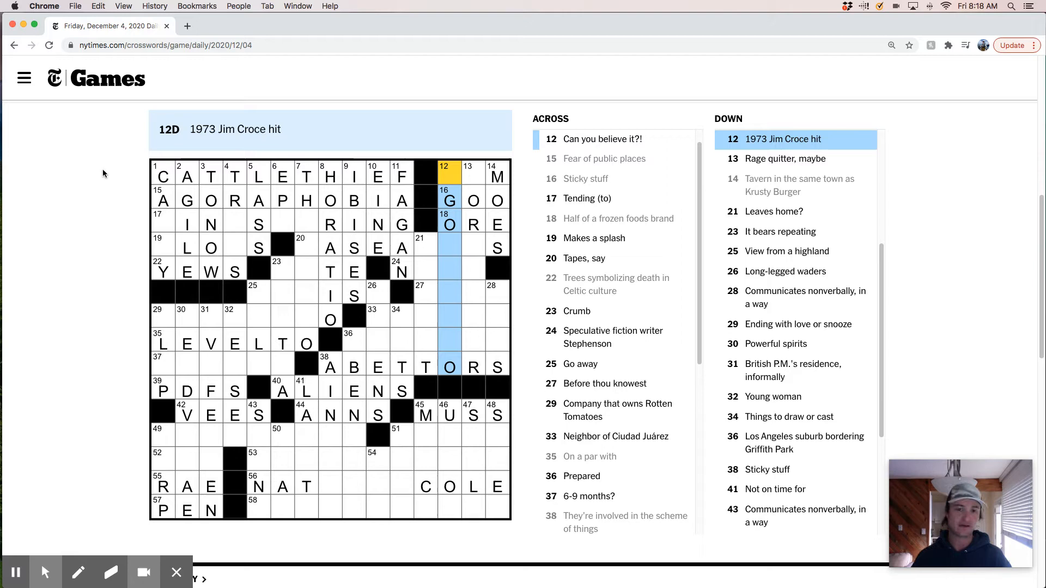
{"action": "left_click", "coordinate": [473, 175]}
{"action": "type", "text": "SORELOSER"}
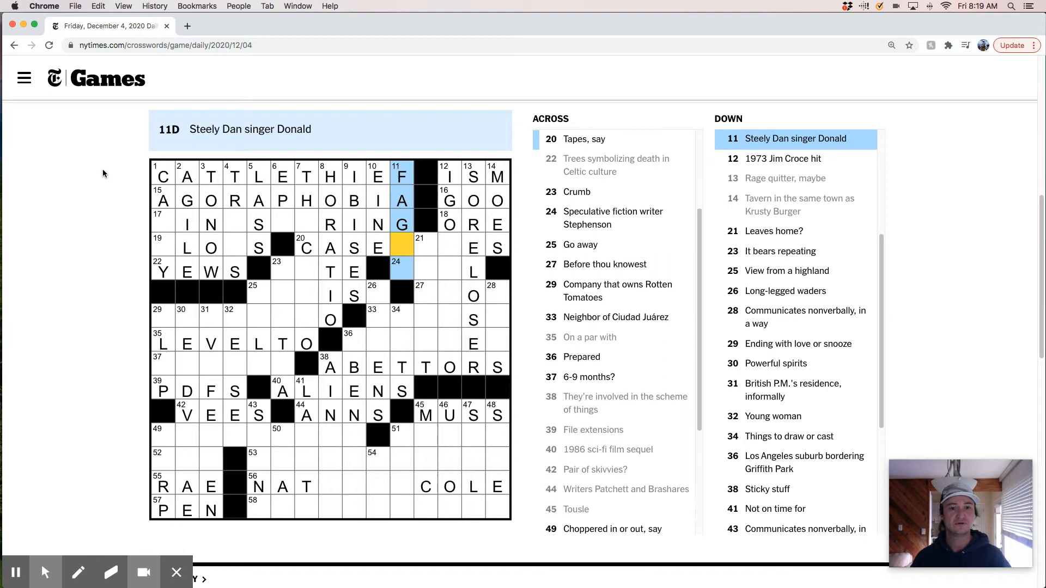
Fill 23 Down and its crossings MOTE, ANIS and NGO, extending 20 Across beyond CASE
{"action": "left_click", "coordinate": [450, 175]}
{"action": "type", "text": "T"}
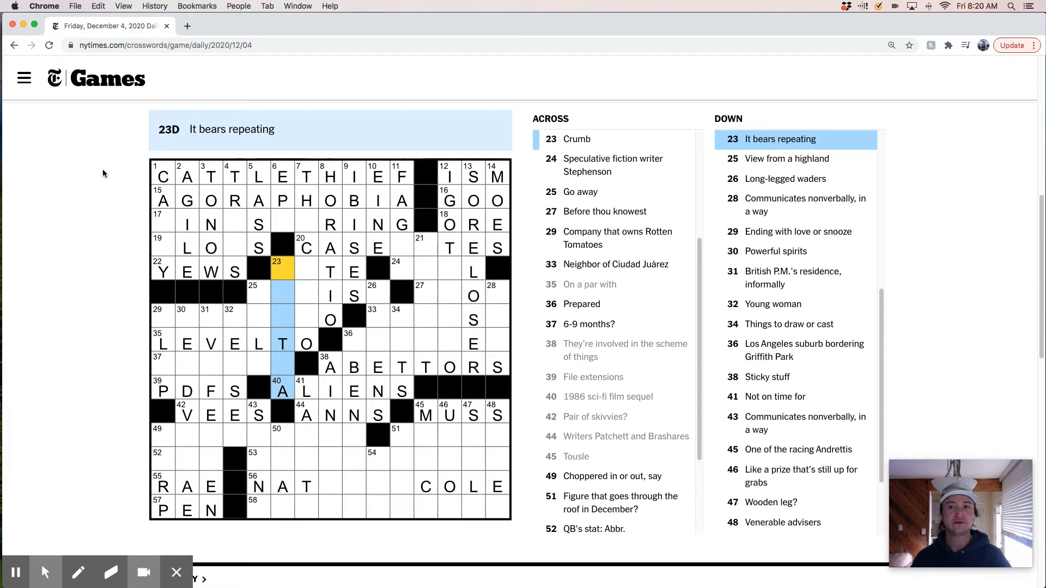
{"action": "left_click", "coordinate": [305, 175]}
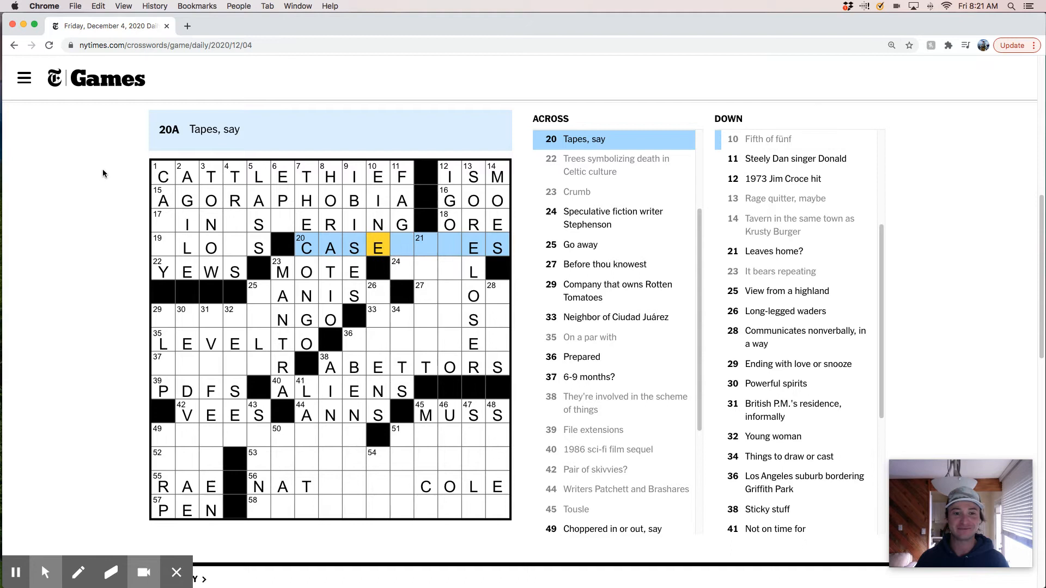
Add letters to 26 Down, complete VANISH at 25 Across and enter NODS at 28 Down
{"action": "left_click", "coordinate": [425, 245]}
{"action": "type", "text": "HE "}
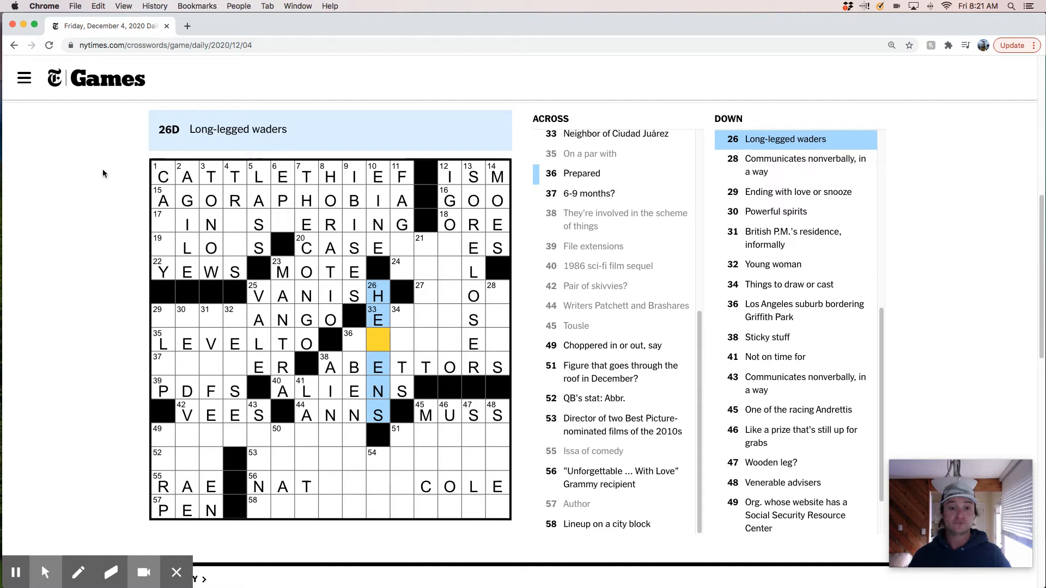
{"action": "left_click", "coordinate": [378, 366]}
{"action": "type", "text": "NOD"}
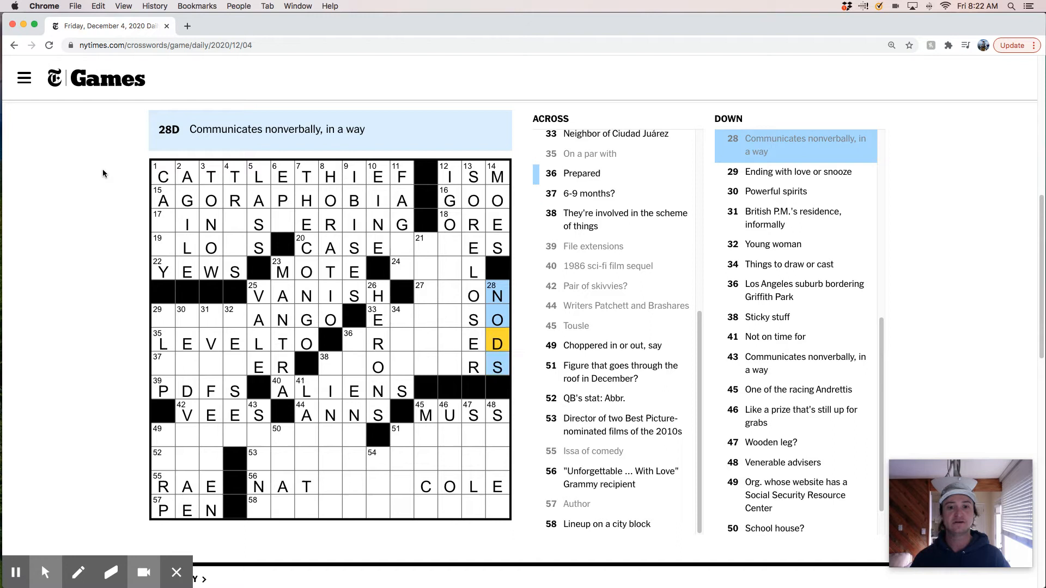
Enter FANDANGO across row 29, just above LEVELTO, and return to 29-Down
{"action": "left_click", "coordinate": [162, 319]}
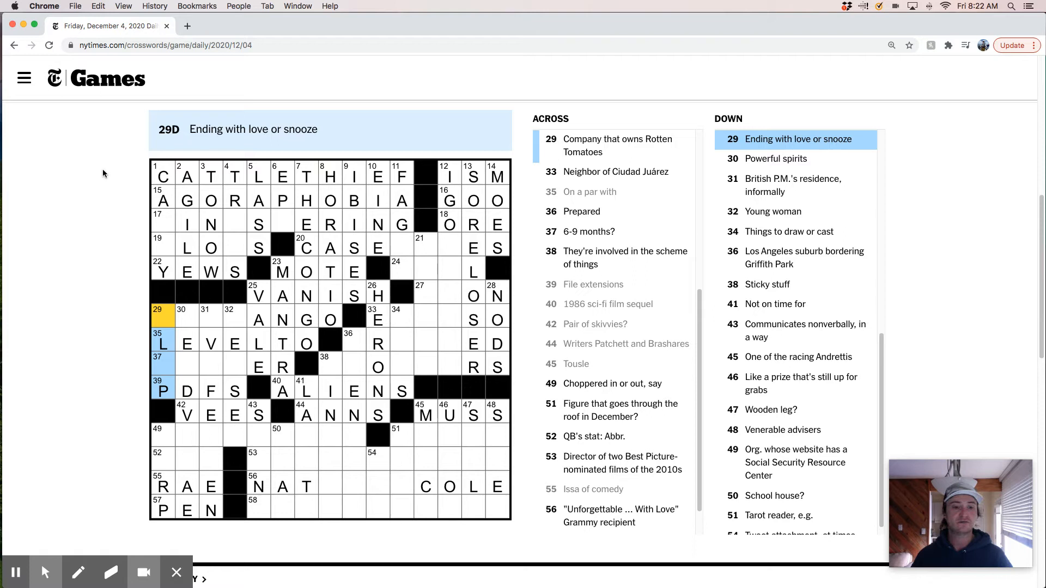
{"action": "left_click", "coordinate": [162, 320]}
{"action": "type", "text": "FAND"}
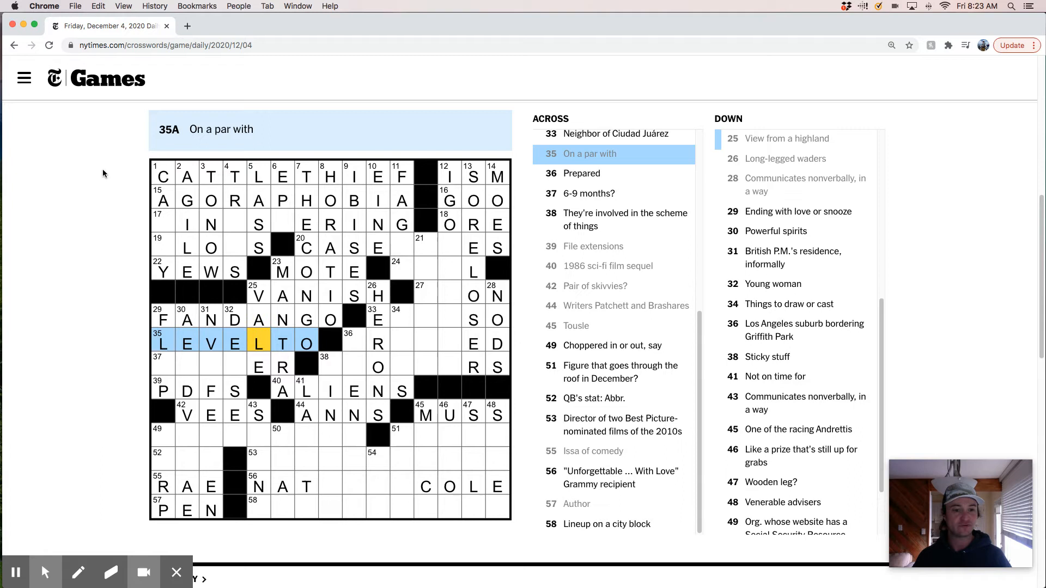
{"action": "left_click", "coordinate": [162, 320]}
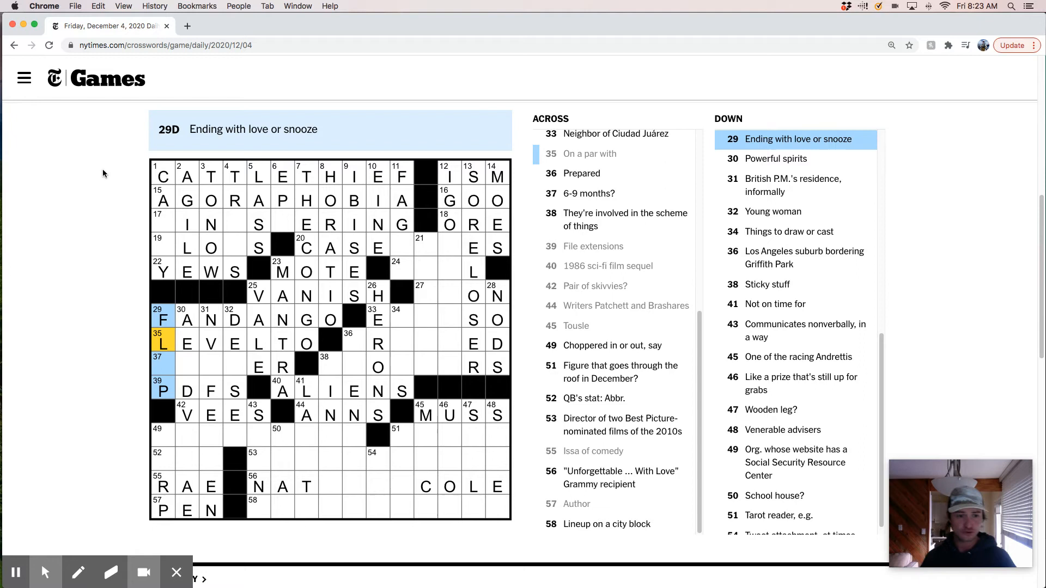
Fill the 30-Down crossing letters, changing LEVELTO to EQUALTO and adding SUMMER
{"action": "left_click", "coordinate": [186, 320]}
{"action": "type", "text": "QUA"}
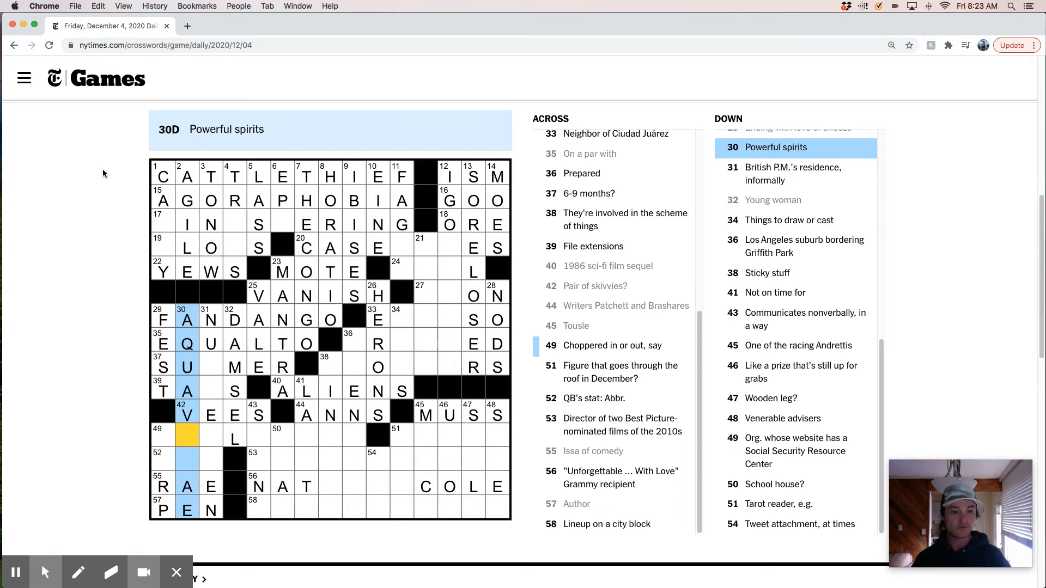
{"action": "type", "text": "IT"}
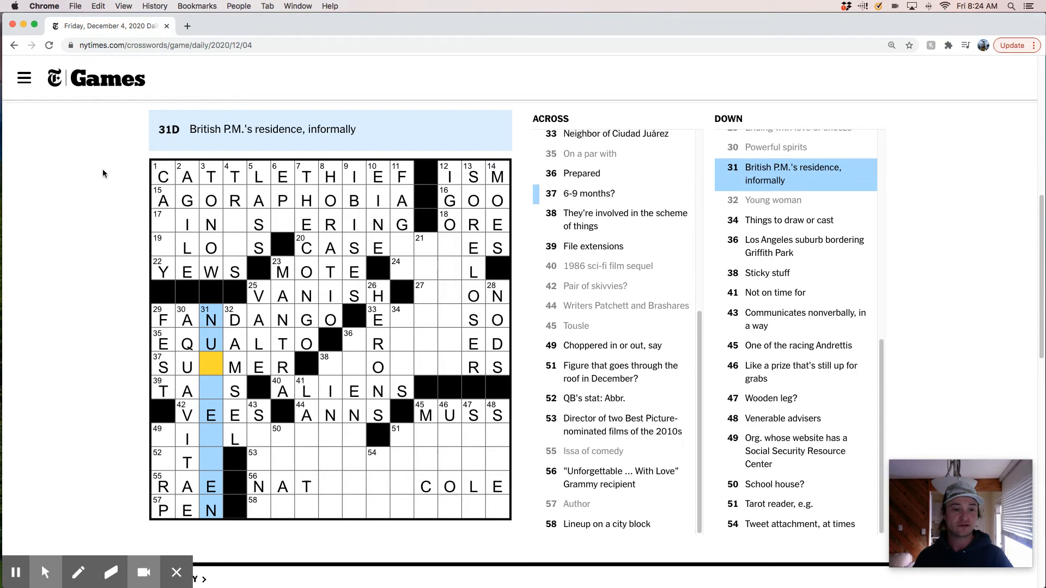
{"action": "type", "text": "M"}
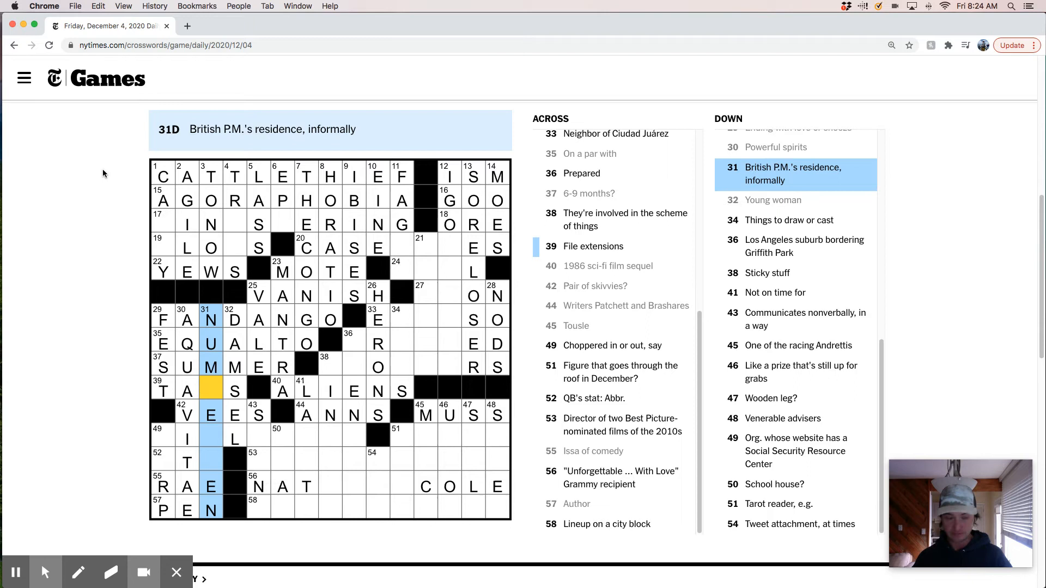
{"action": "left_click", "coordinate": [187, 389]}
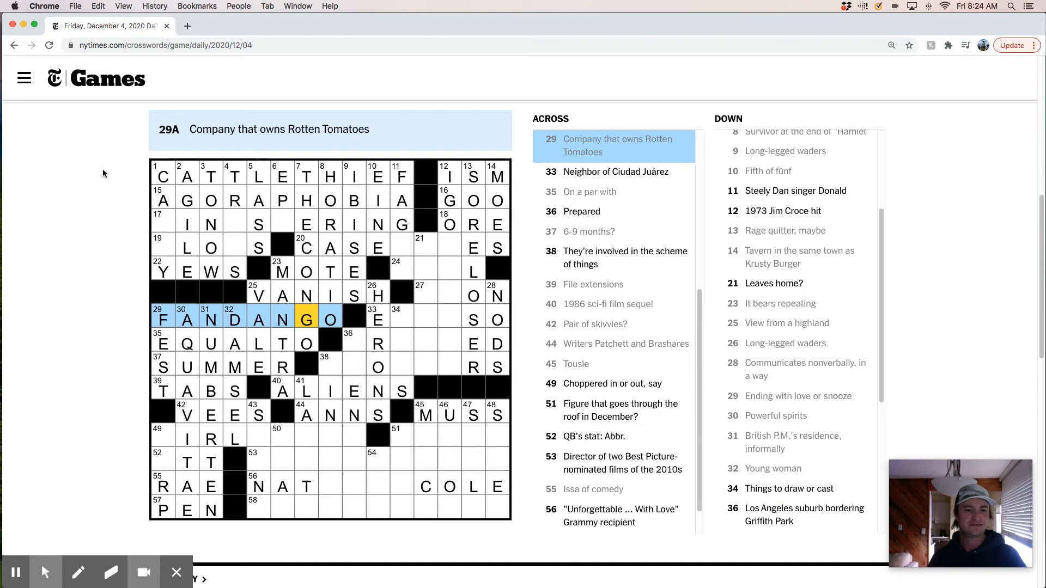
Add WIGS and the bottom-right letters, then move to 49-Across for AIRLIFT
{"action": "left_click", "coordinate": [211, 320]}
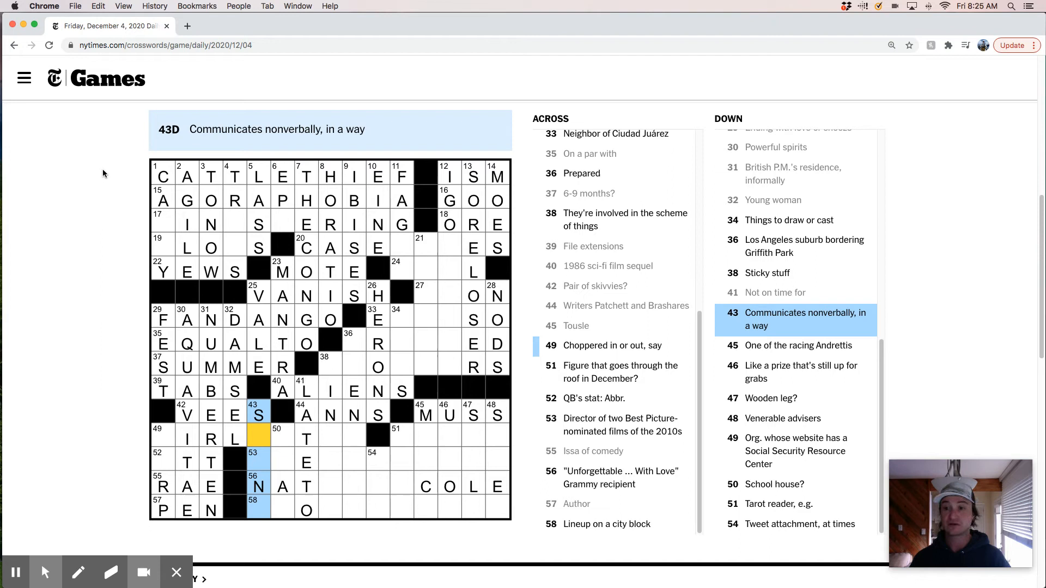
{"action": "type", "text": "IGS"}
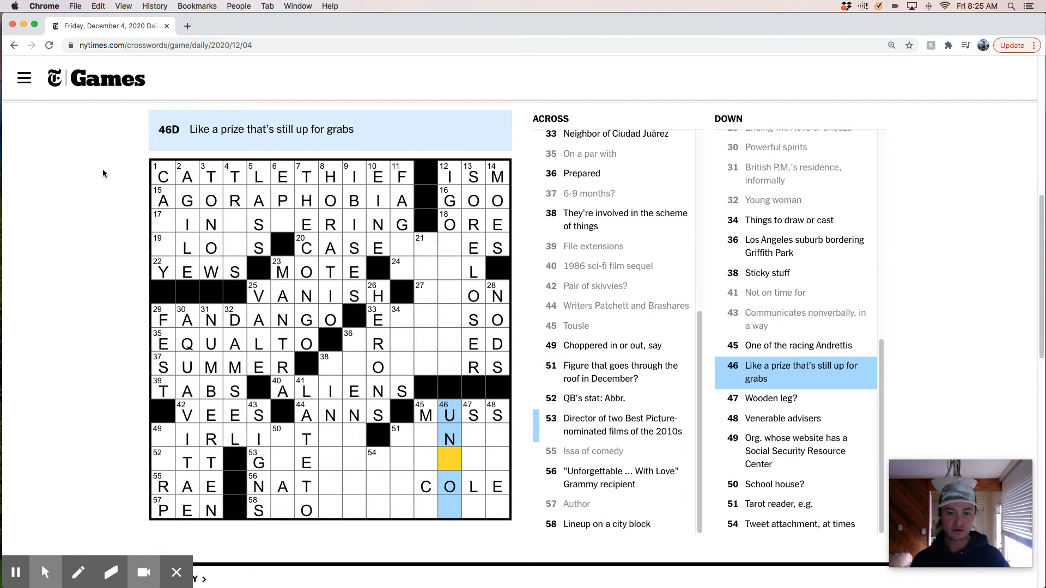
{"action": "left_click", "coordinate": [473, 414]}
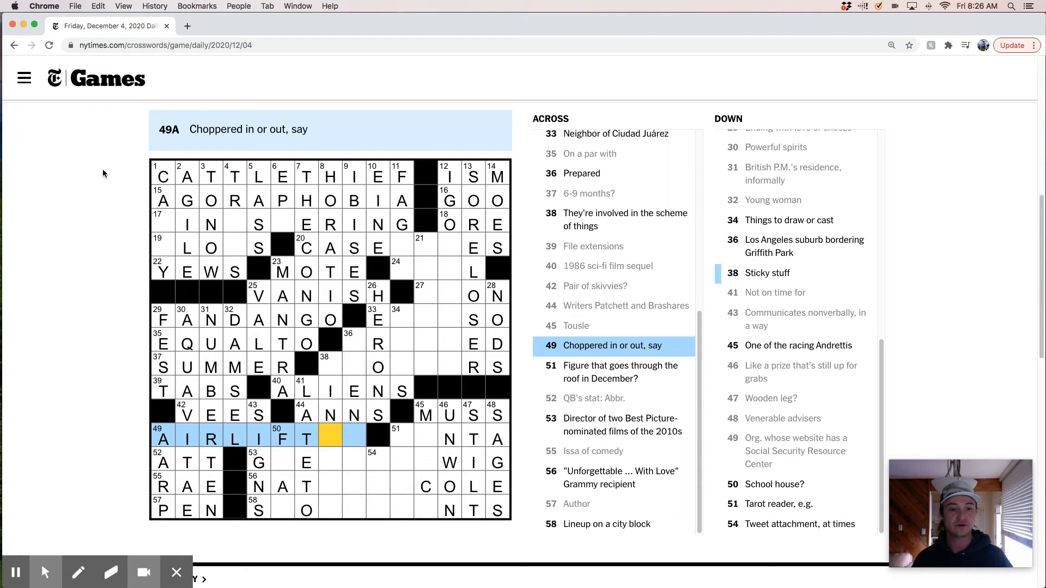
Fill AIRLIFTED at 49-Across, SANTA at 50-Down and GRETAGERWIG across the lower row
{"action": "left_click", "coordinate": [280, 438]}
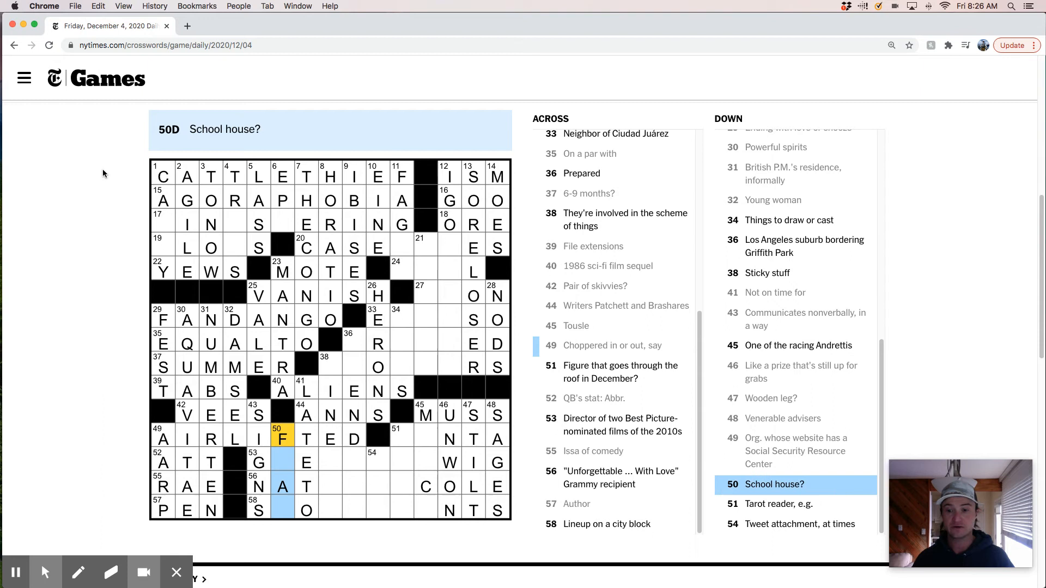
{"action": "left_click", "coordinate": [401, 439]}
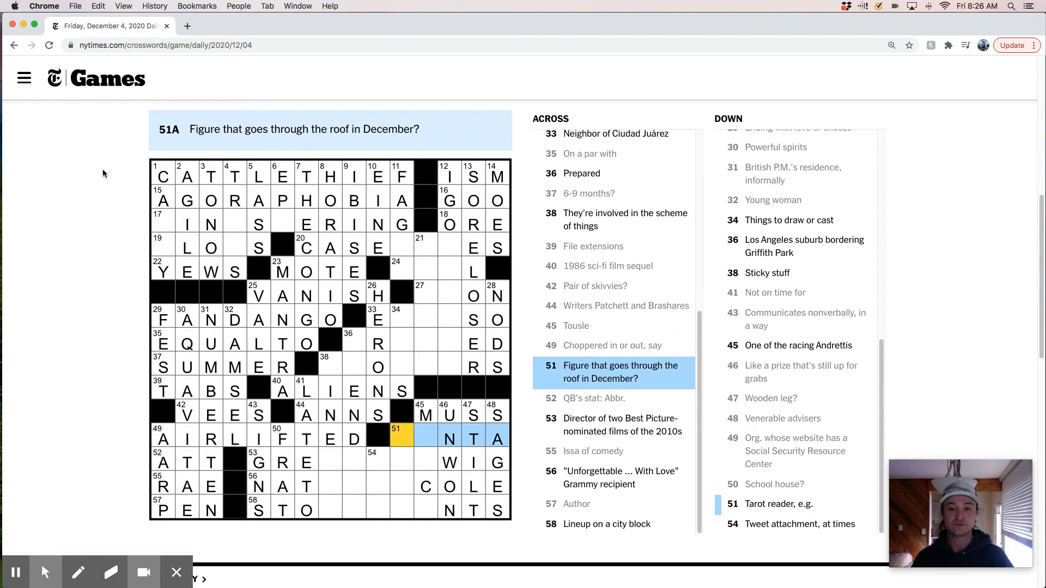
{"action": "left_click", "coordinate": [378, 461]}
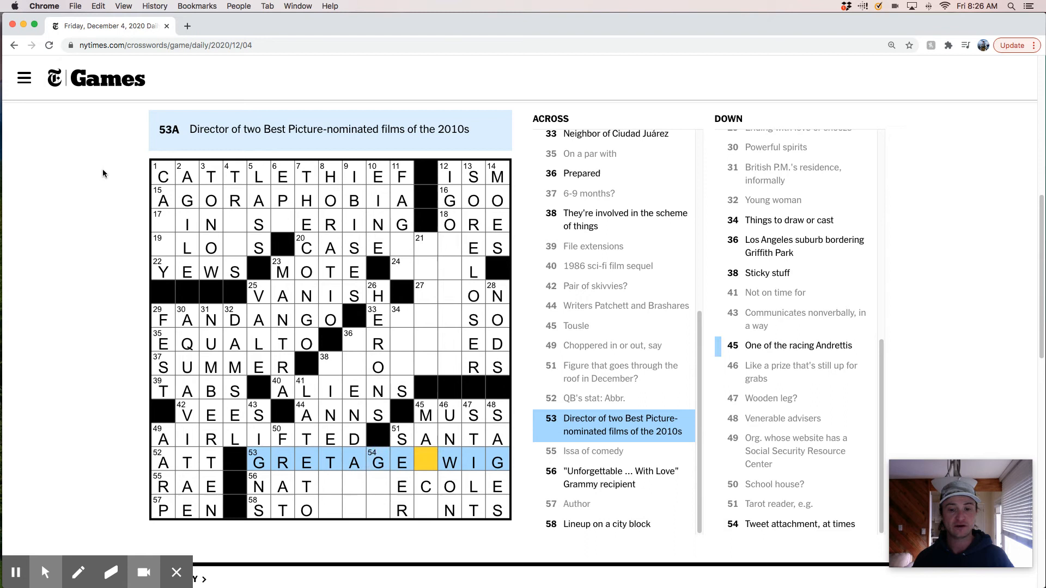
{"action": "left_click", "coordinate": [329, 462]}
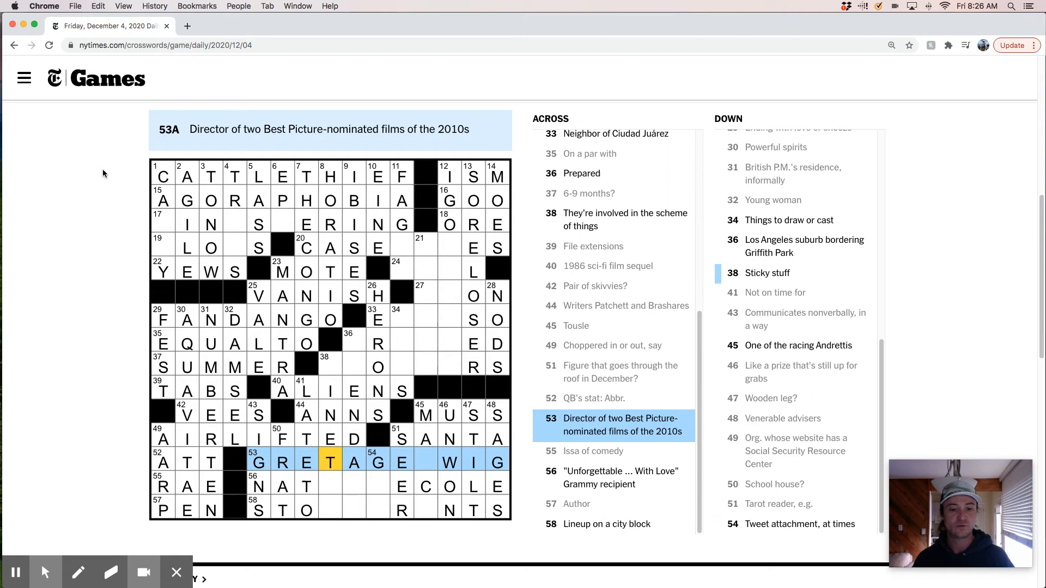
Complete the crossings 45-Down and 54-Down, giving ECOLE and RONTS below
{"action": "left_click", "coordinate": [378, 461]}
{"action": "type", "text": "R"}
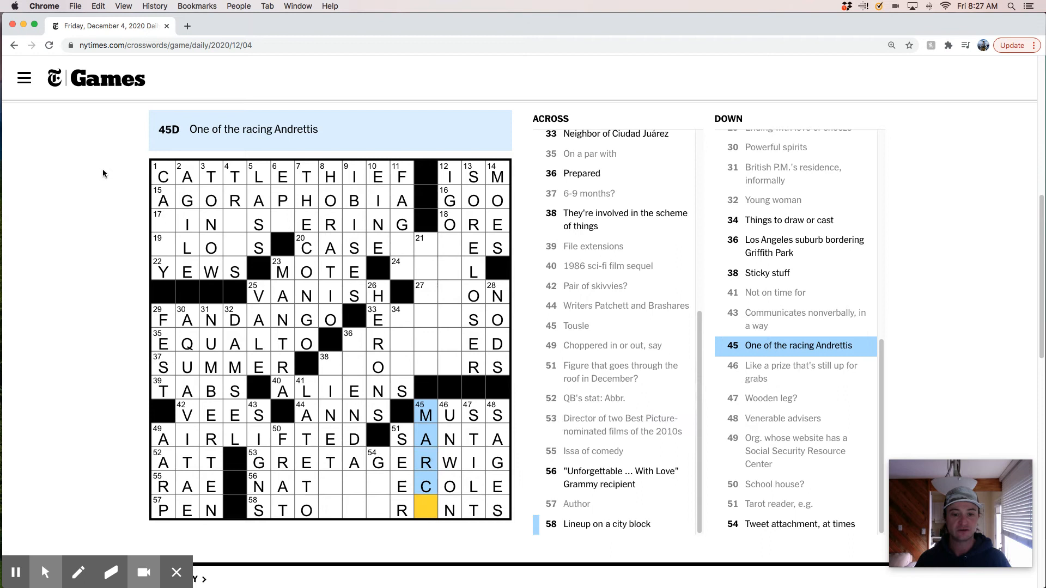
{"action": "left_click", "coordinate": [305, 486]}
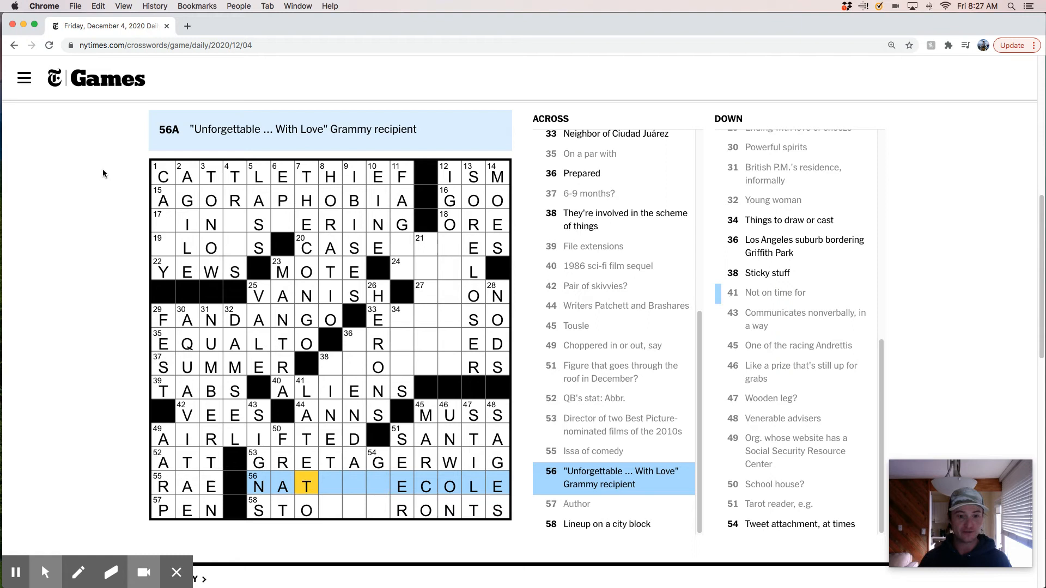
{"action": "left_click", "coordinate": [378, 462]}
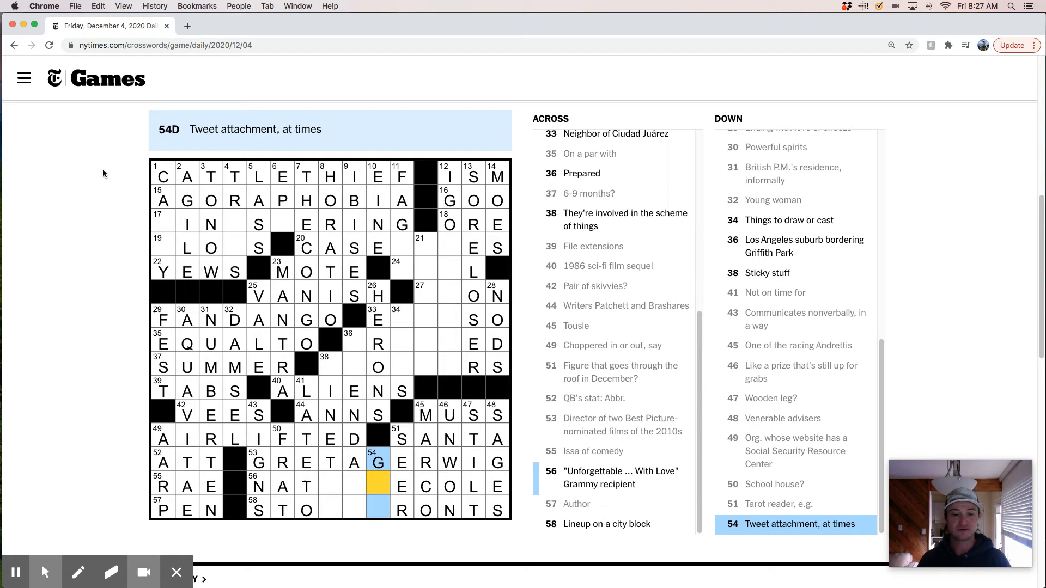
Enter MINISTERING at 17-Across and PLOPS at 19-Across in the upper-left
{"action": "left_click", "coordinate": [186, 224]}
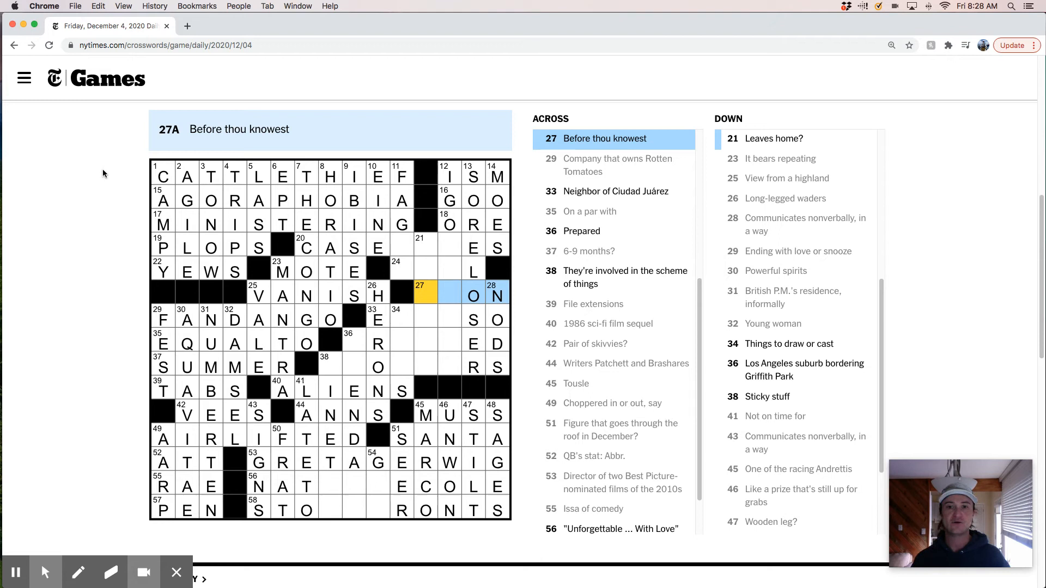
{"action": "left_click", "coordinate": [378, 320]}
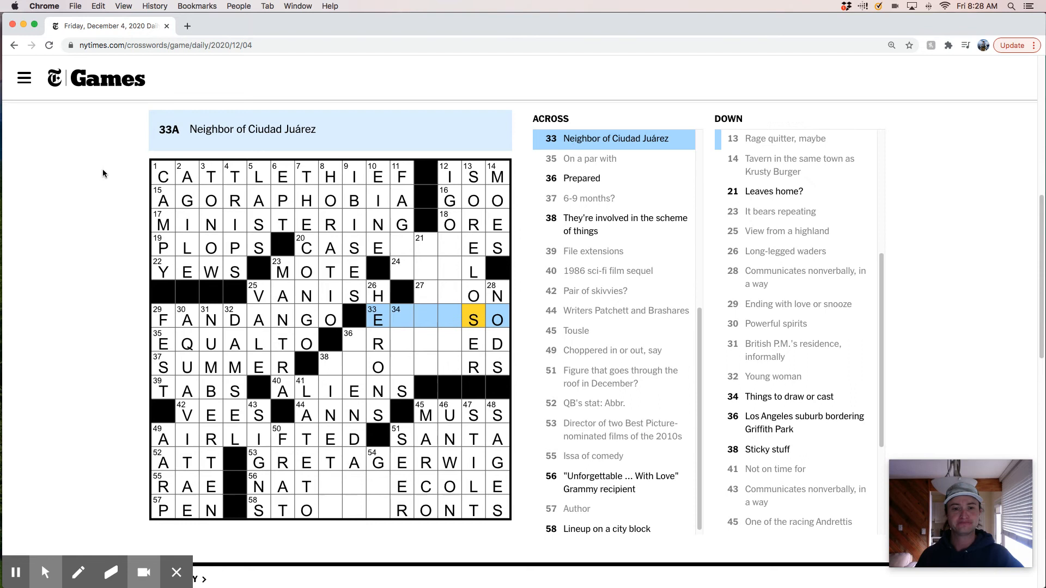
Fill PLOTTERS, NATALIECOLE and STOREFRONTS, with GROOMED and GLENDALE down the middle
{"action": "left_click", "coordinate": [353, 343]}
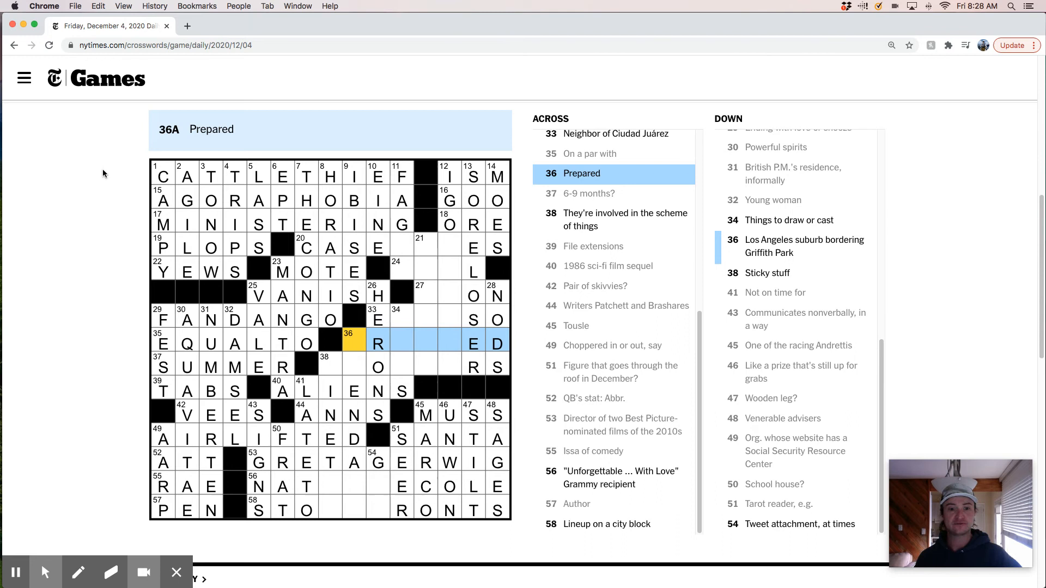
{"action": "left_click", "coordinate": [353, 366]}
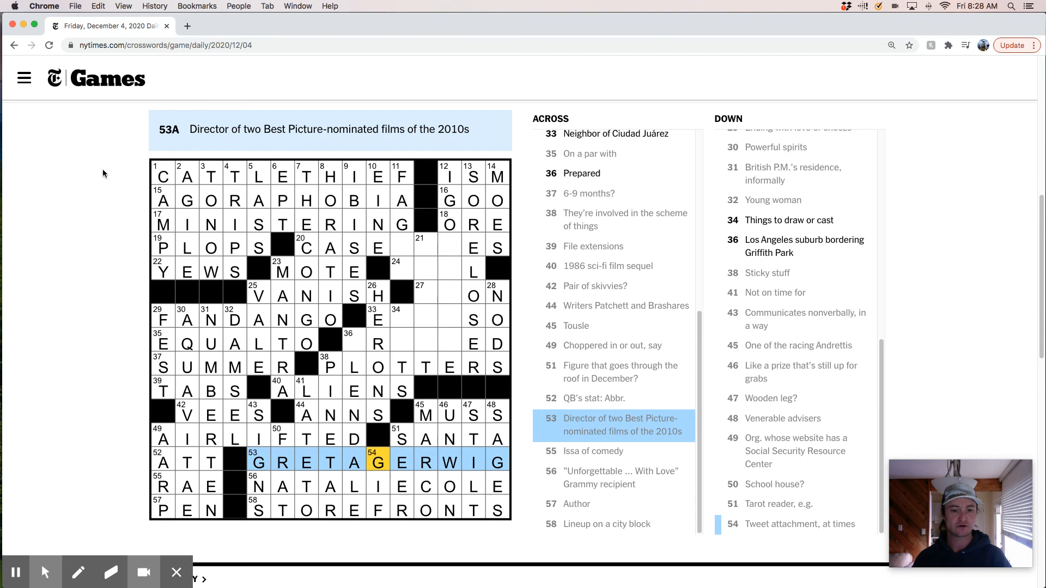
{"action": "left_click", "coordinate": [353, 343]}
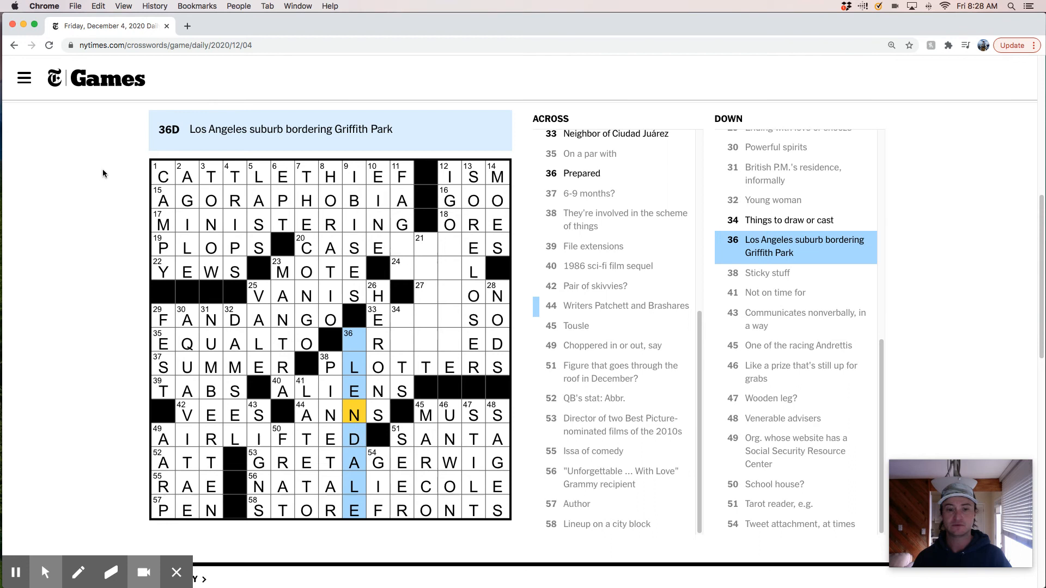
{"action": "left_click", "coordinate": [379, 343]}
{"action": "type", "text": "GROOM"}
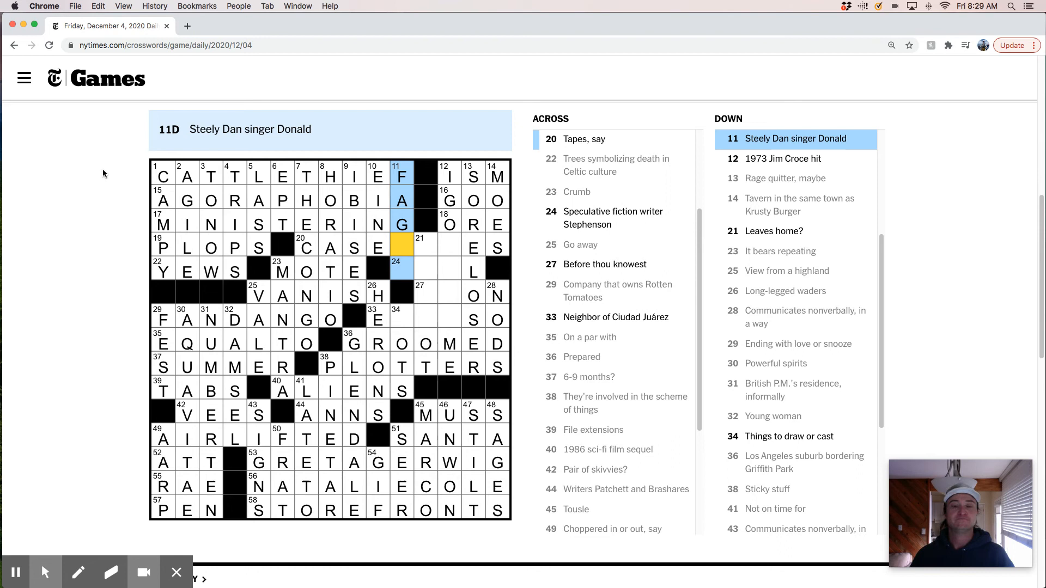
Fill right-centre letters so 12-Down reads IGOTANA… for the Jim Croce hit
{"action": "left_click", "coordinate": [305, 247]}
{"action": "type", "text": "TANA"}
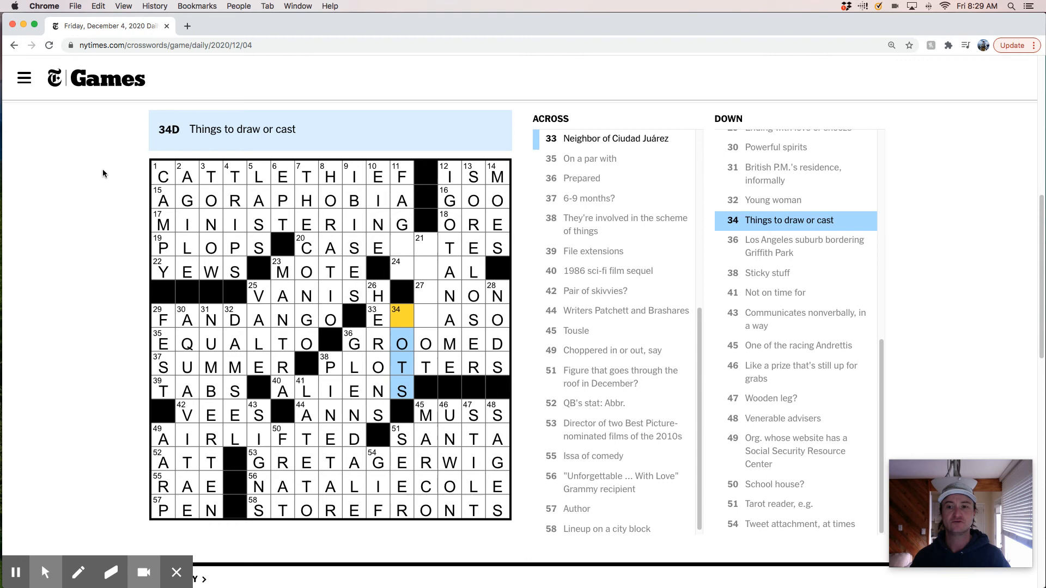
Enter NEAL at 24-Across, ANON at 27-Across and ELPASO at 33-Across
{"action": "left_click", "coordinate": [379, 320]}
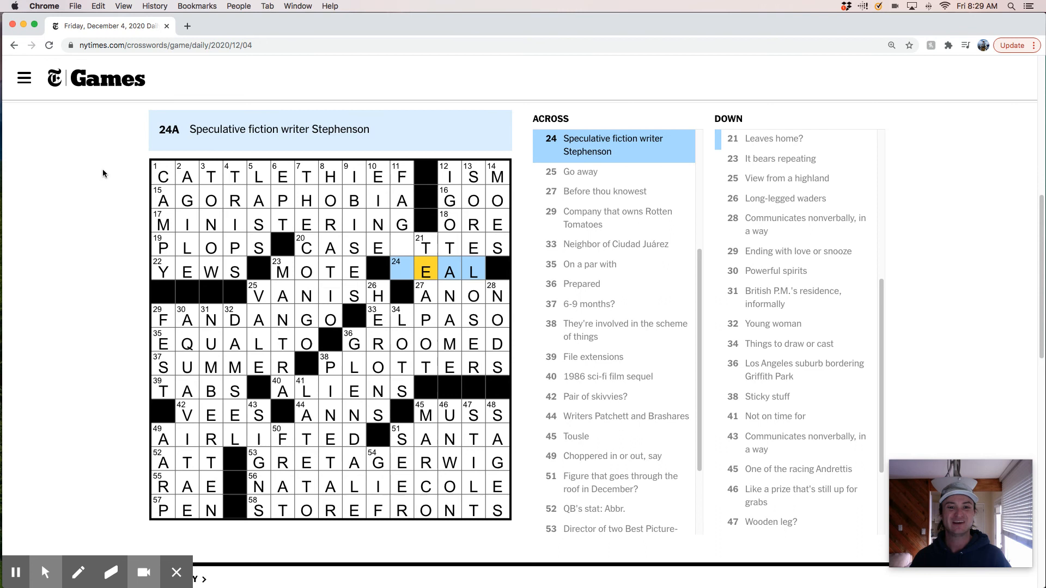
{"action": "left_click", "coordinate": [401, 177]}
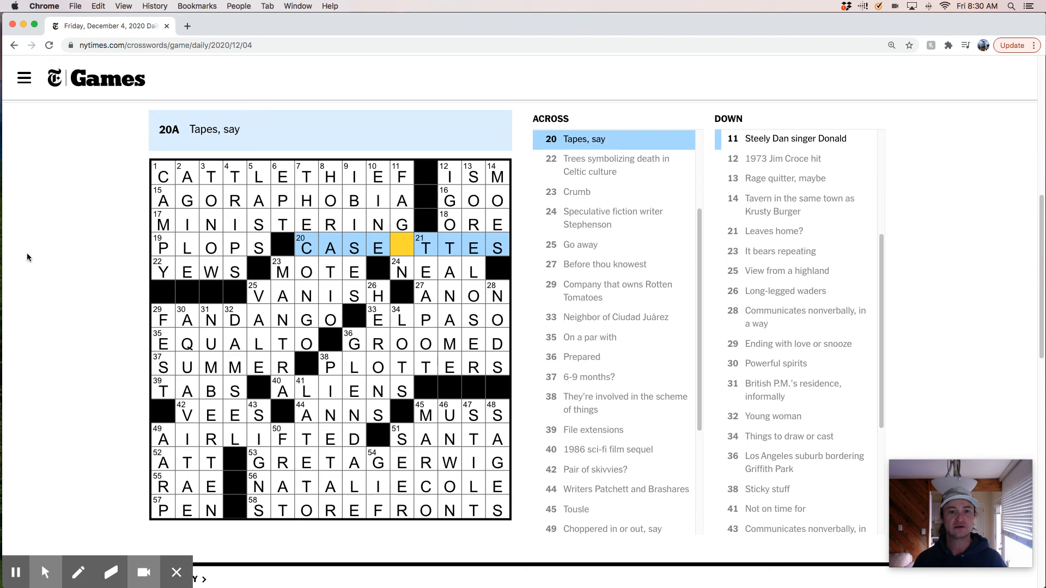
Add the final S to complete CASSETTES at 20-Across, finishing the puzzle in 20:05
{"action": "left_click", "coordinate": [401, 176]}
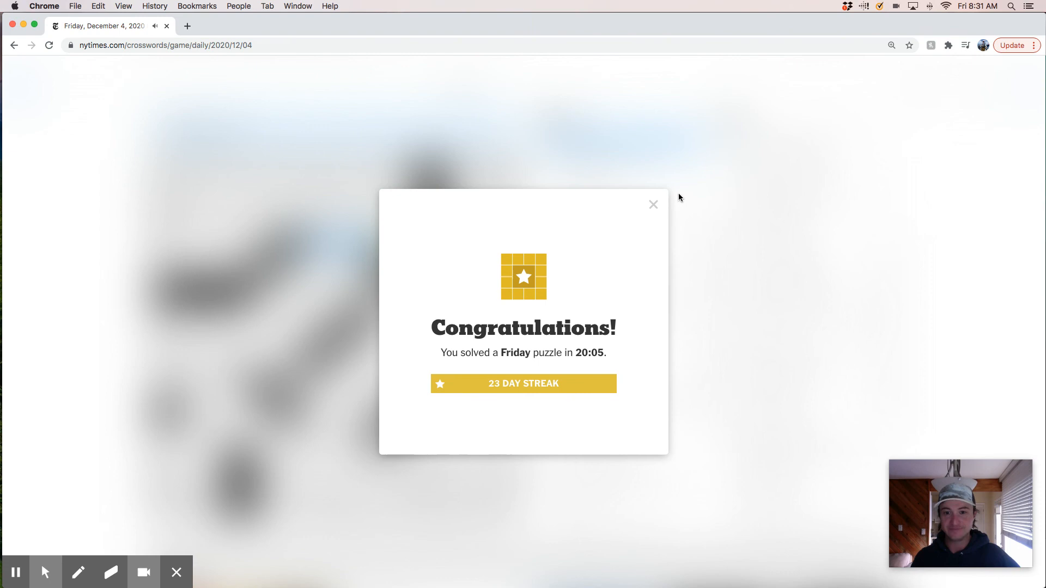
Dismiss the congratulations message to reveal the completed Friday grid
{"action": "left_click", "coordinate": [653, 205]}
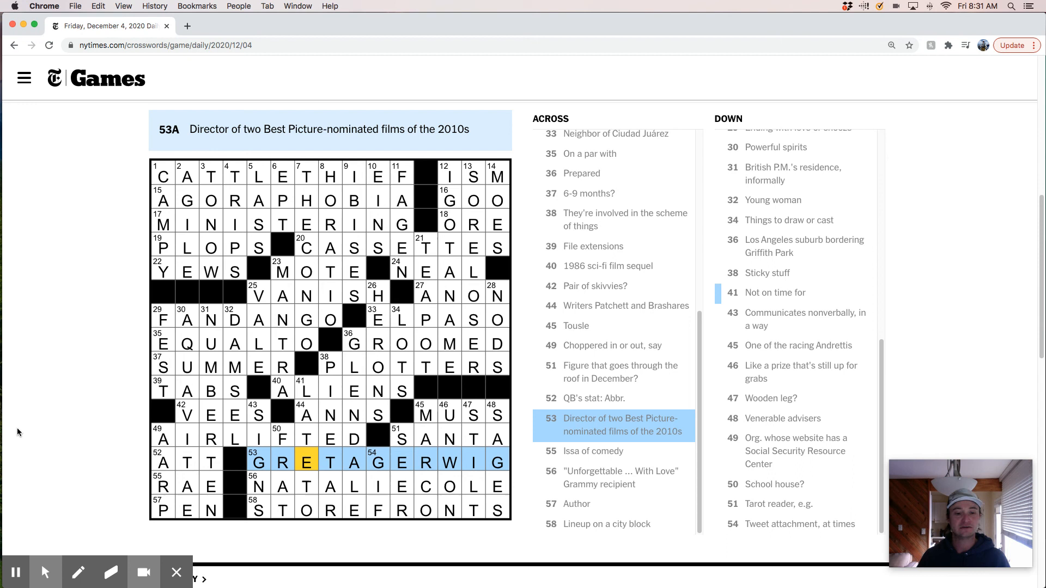
{"action": "left_click", "coordinate": [400, 486]}
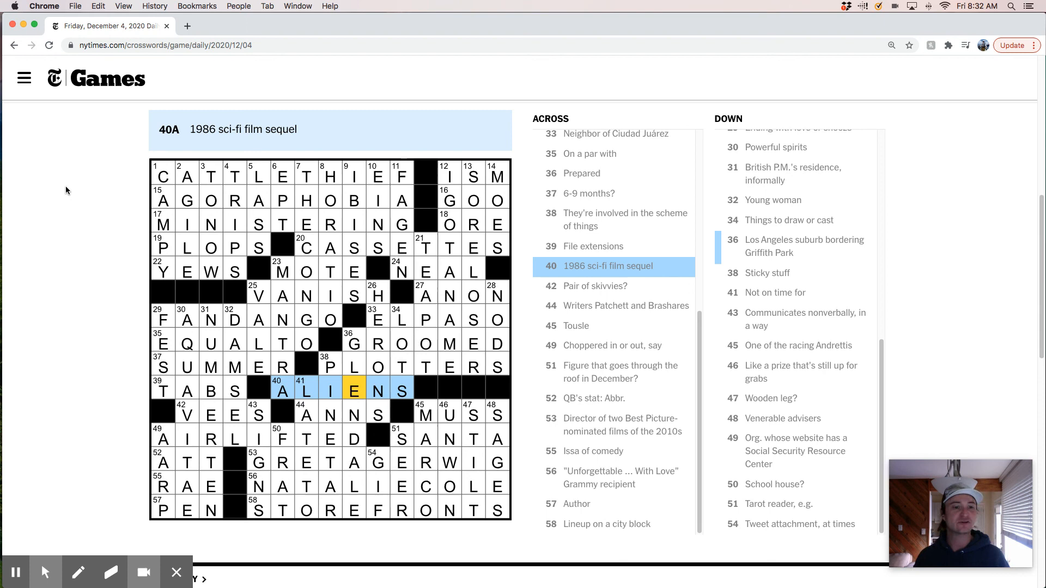
{"action": "left_click", "coordinate": [444, 176]}
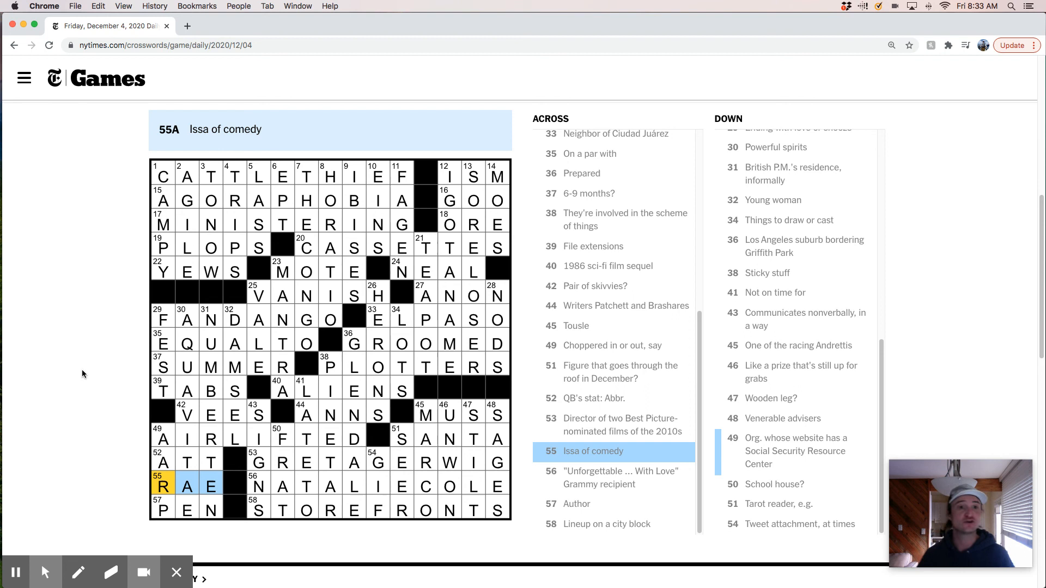
{"action": "scroll", "scroll_direction": "down", "scroll_amount": 3}
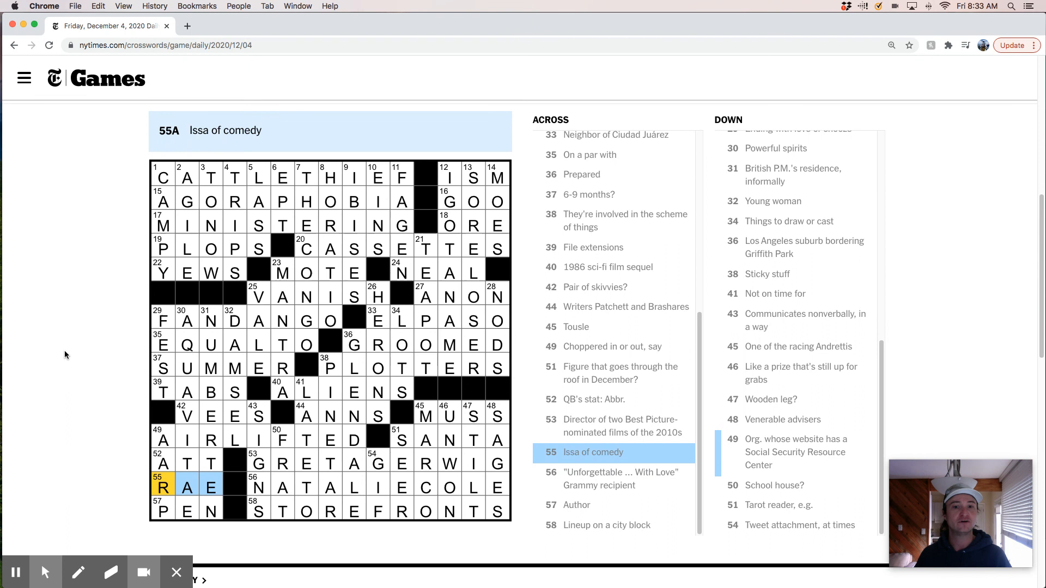
{"action": "mouse_move", "coordinate": [41, 346]}
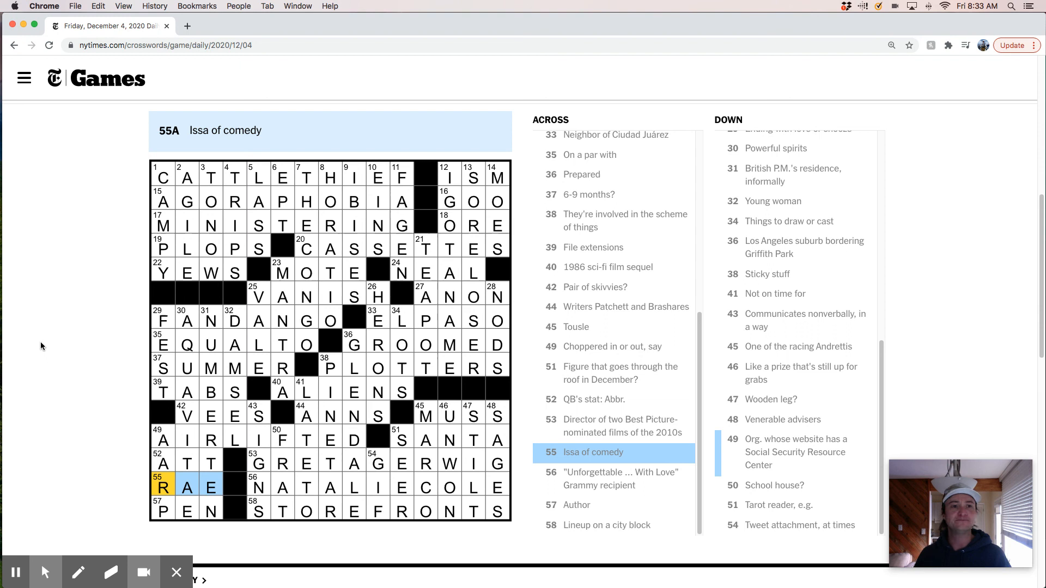
{"action": "mouse_move", "coordinate": [51, 476]}
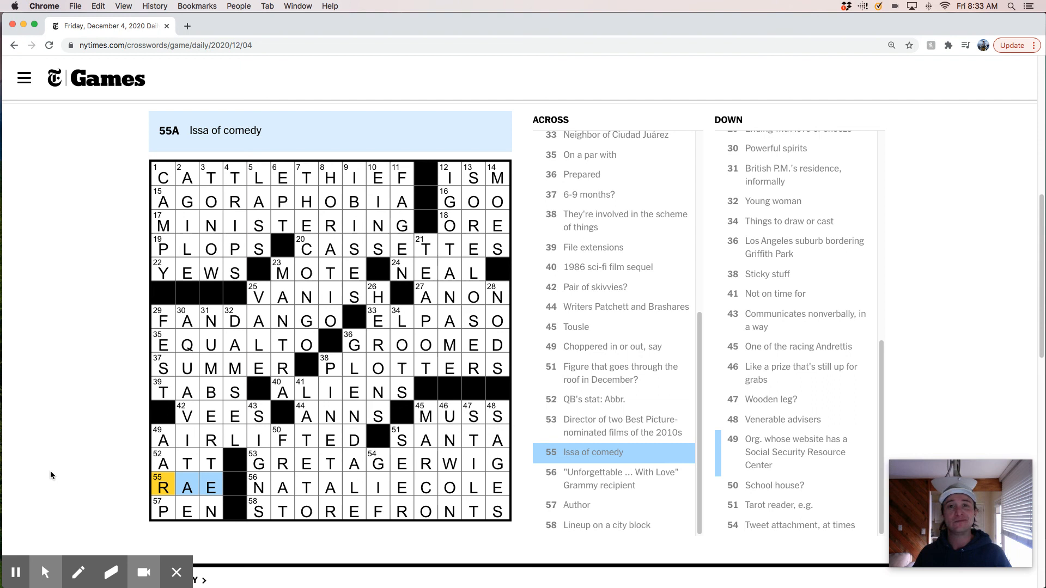
{"action": "mouse_move", "coordinate": [63, 507]}
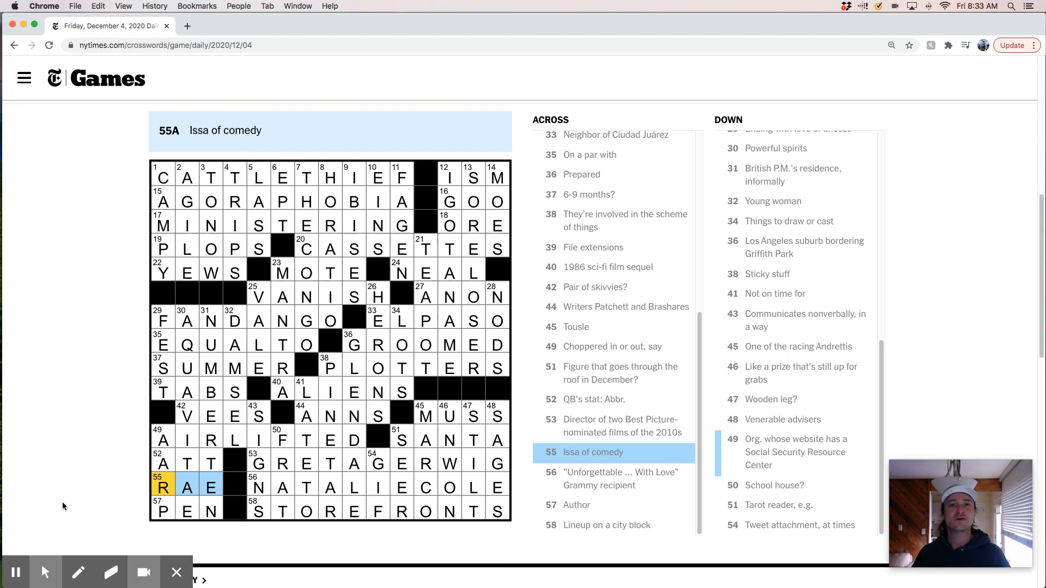